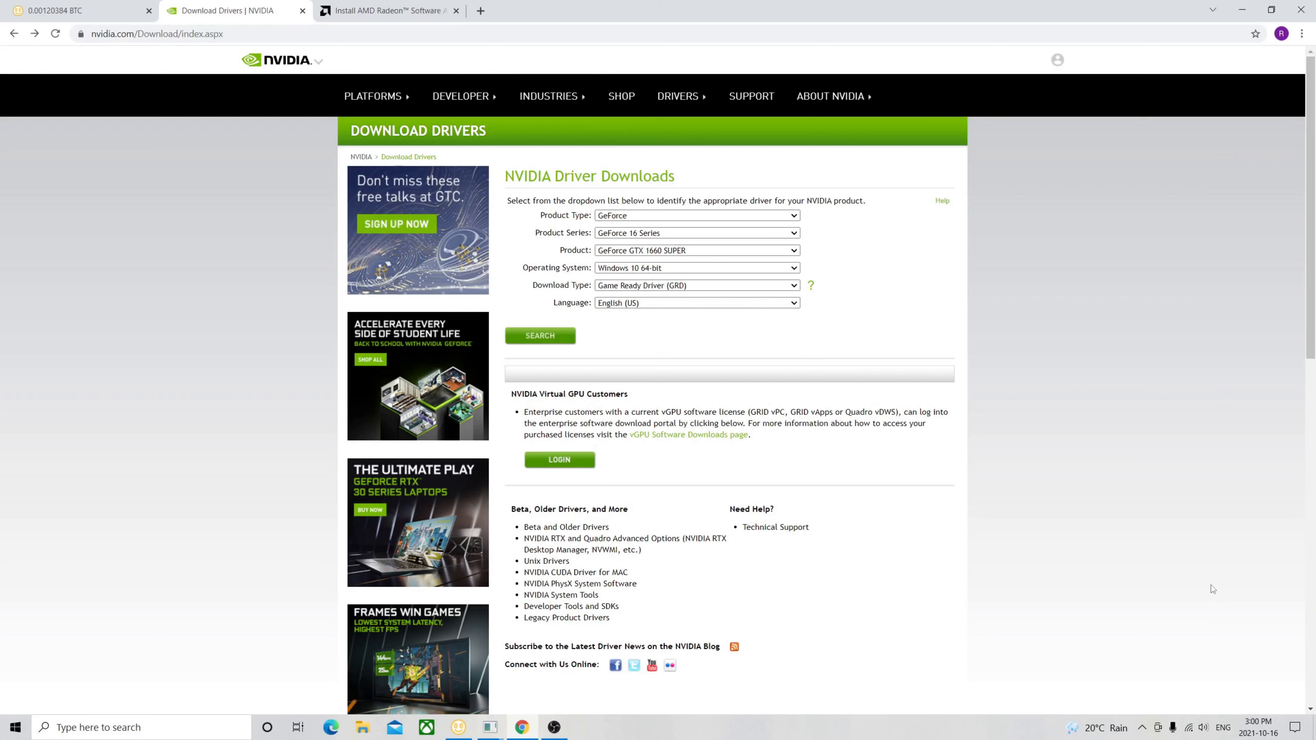
pyautogui.moveTo(856, 465)
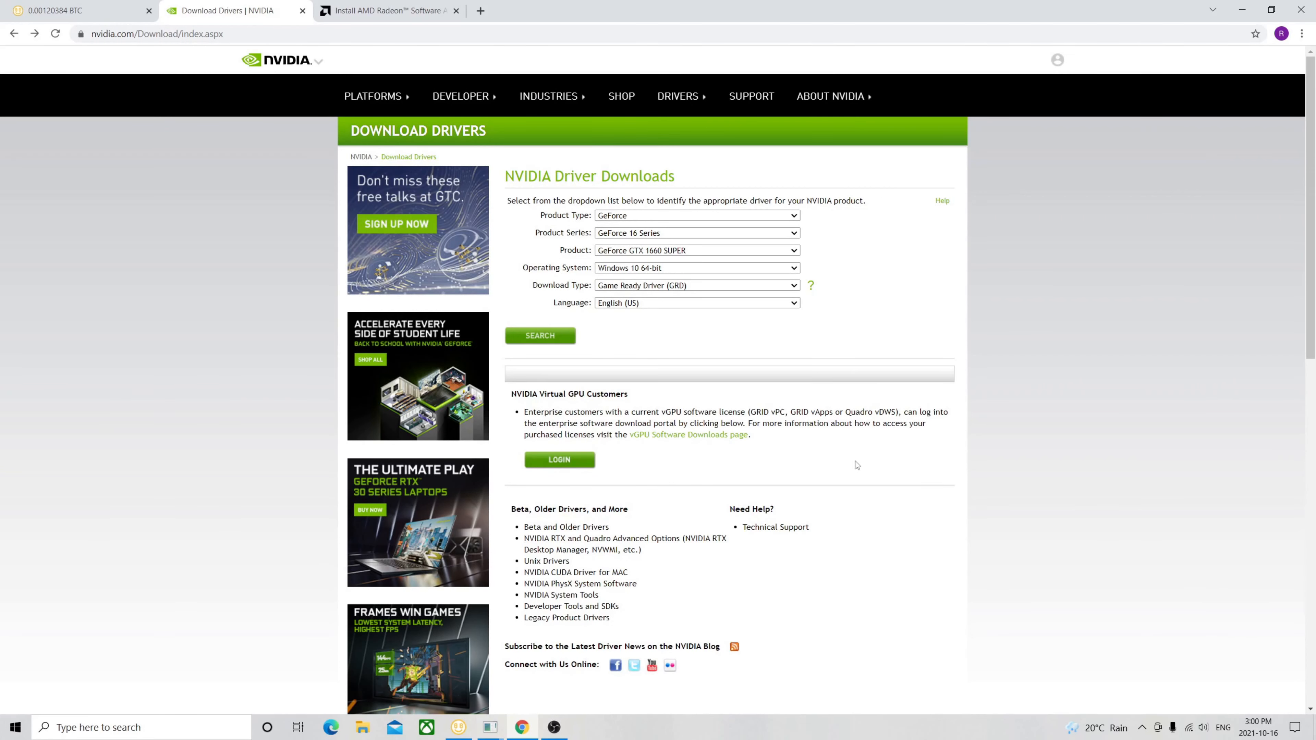
pyautogui.moveTo(730, 326)
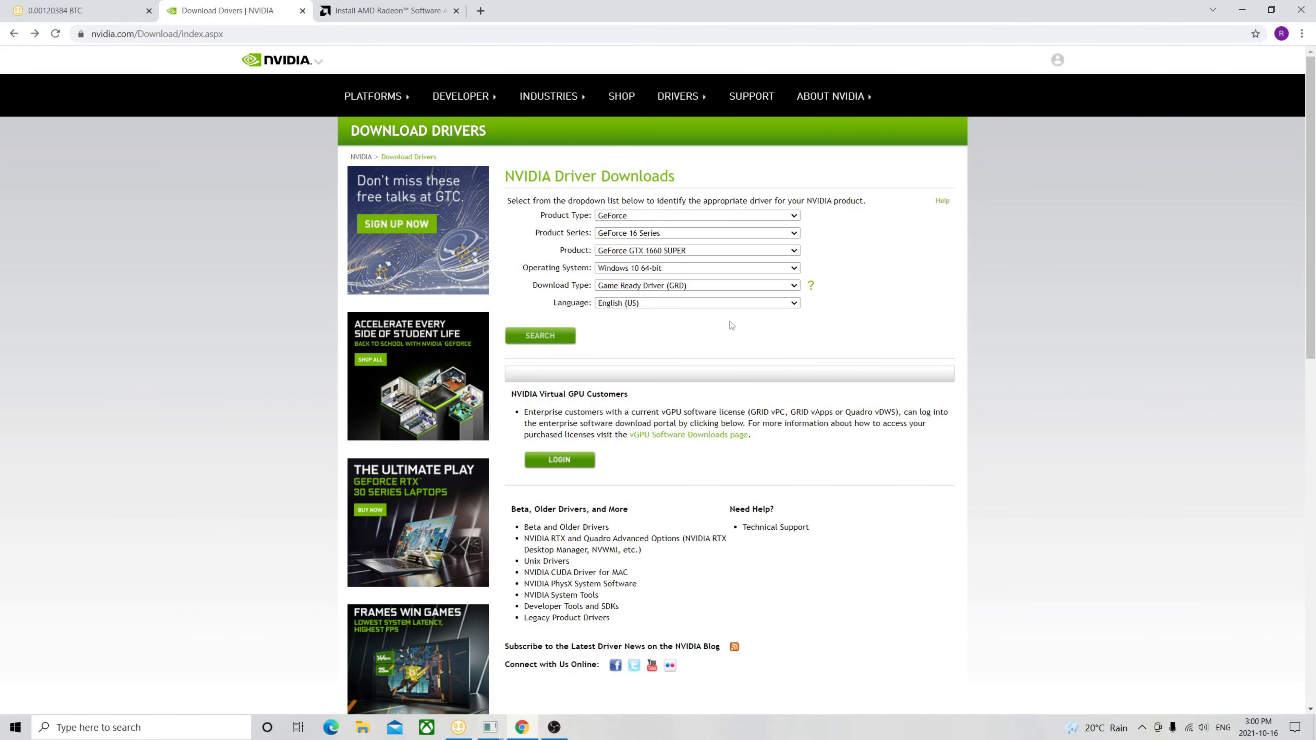
pyautogui.moveTo(805, 177)
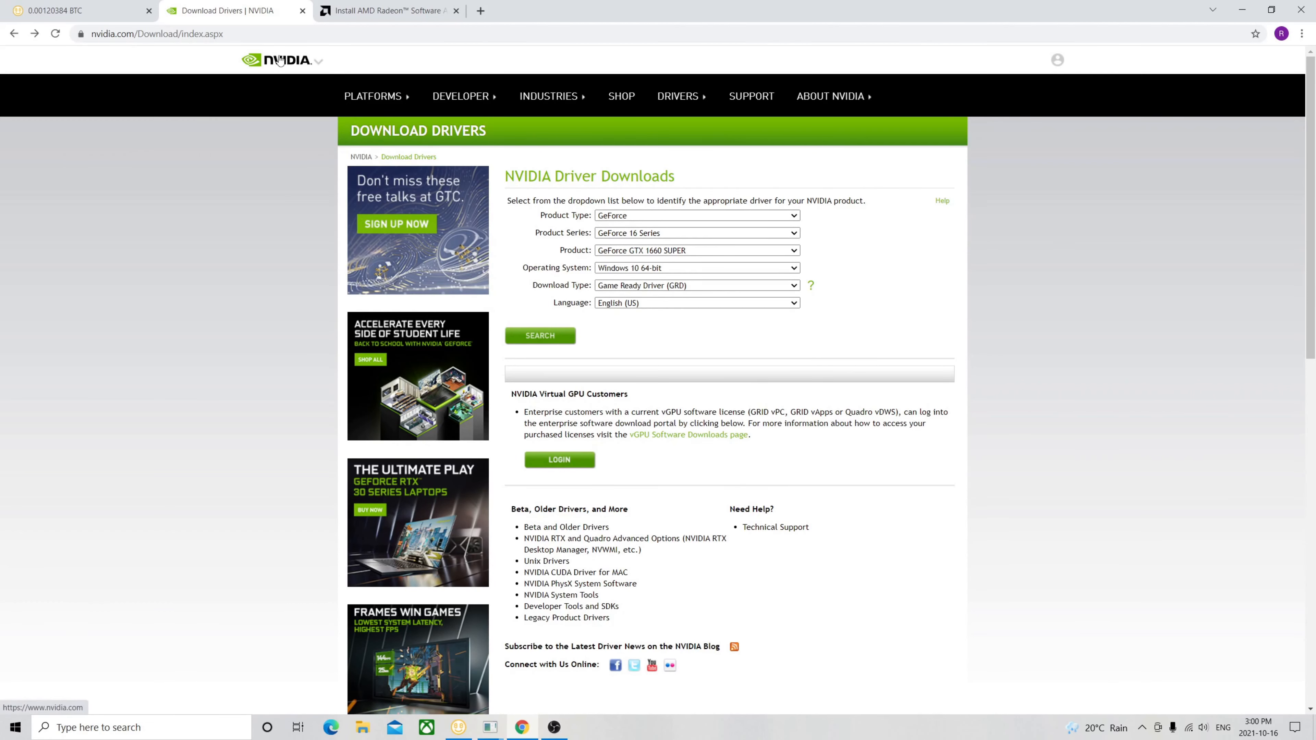
# - Confirm the GeForce GTX 1660 SUPER Windows 10 64-bit driver selection, then move to the AMD Radeon Software article
pyautogui.click(373, 96)
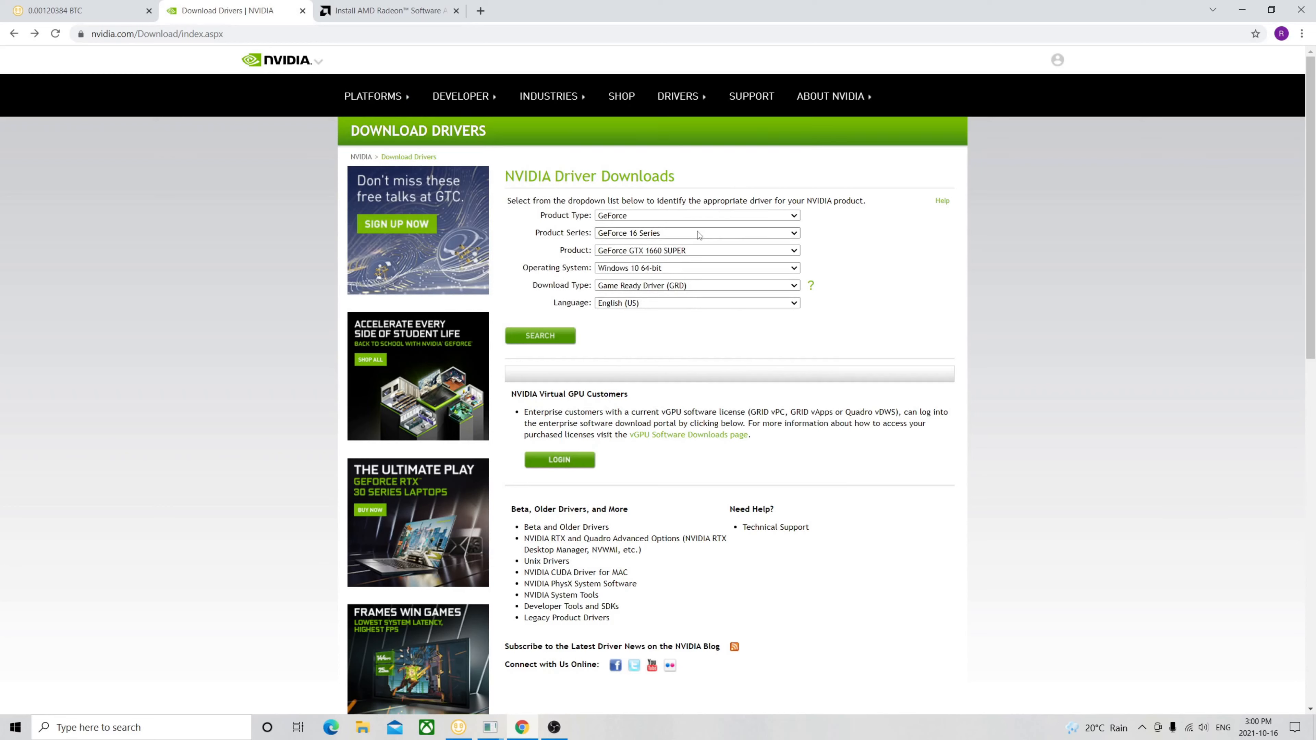
pyautogui.moveTo(603, 254)
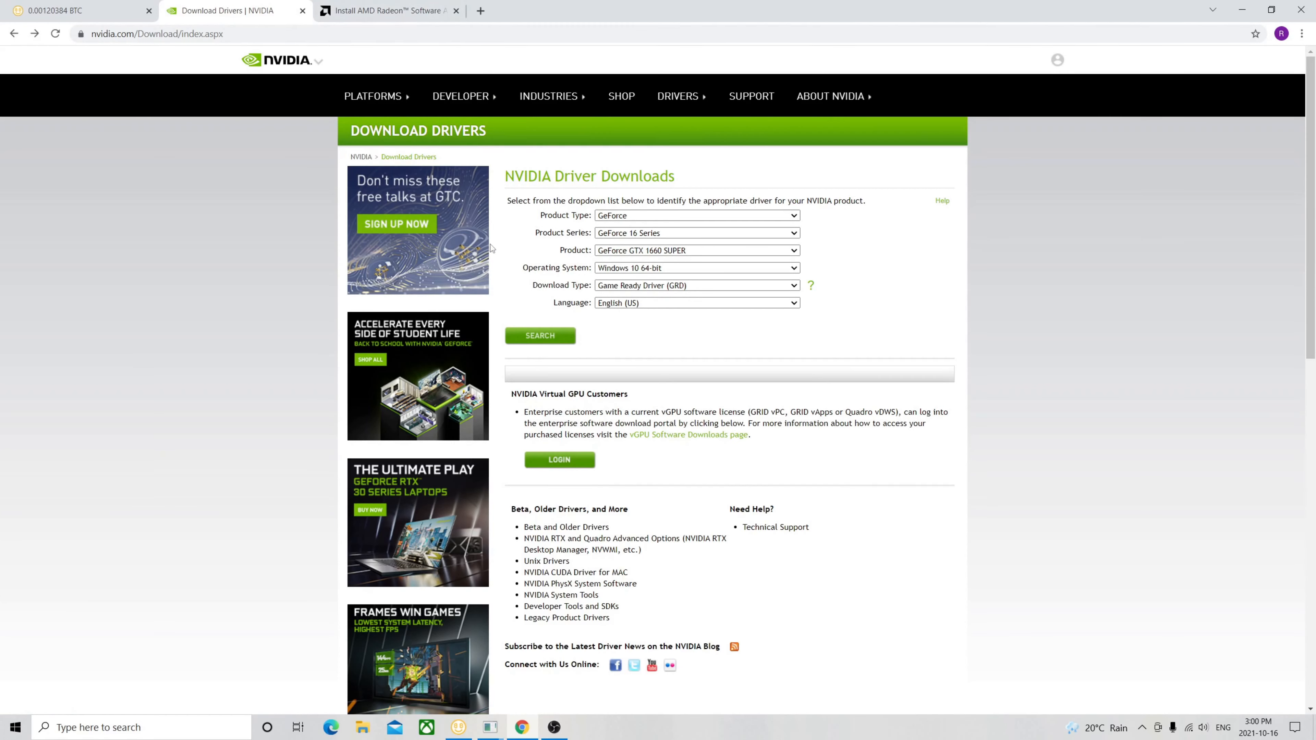
pyautogui.click(387, 10)
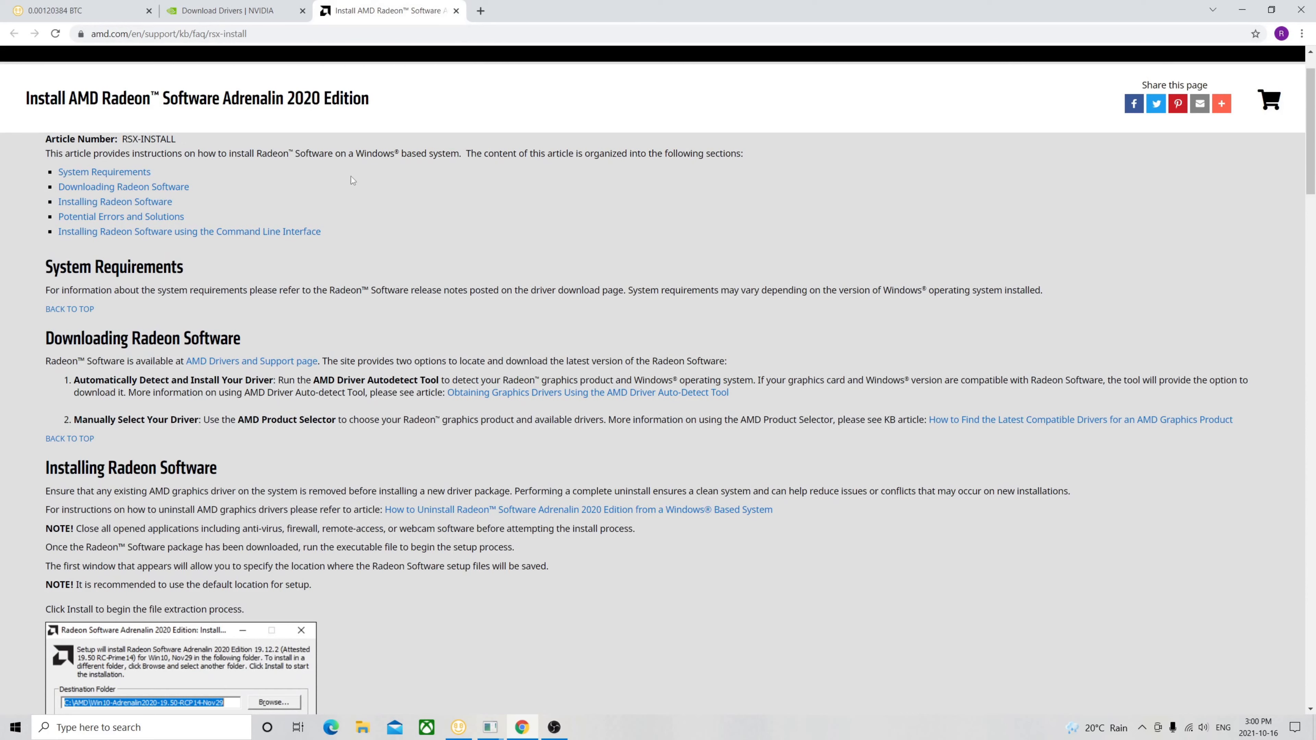
pyautogui.moveTo(154, 171)
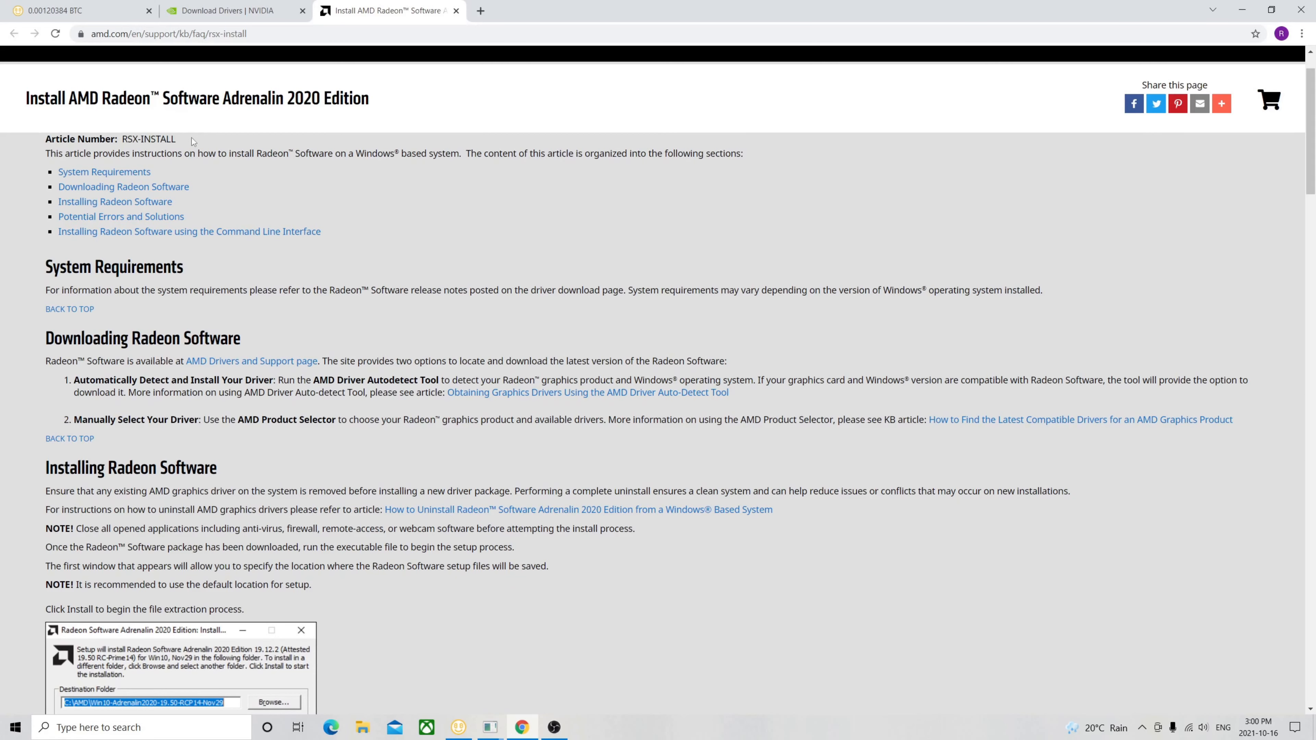
pyautogui.moveTo(221, 273)
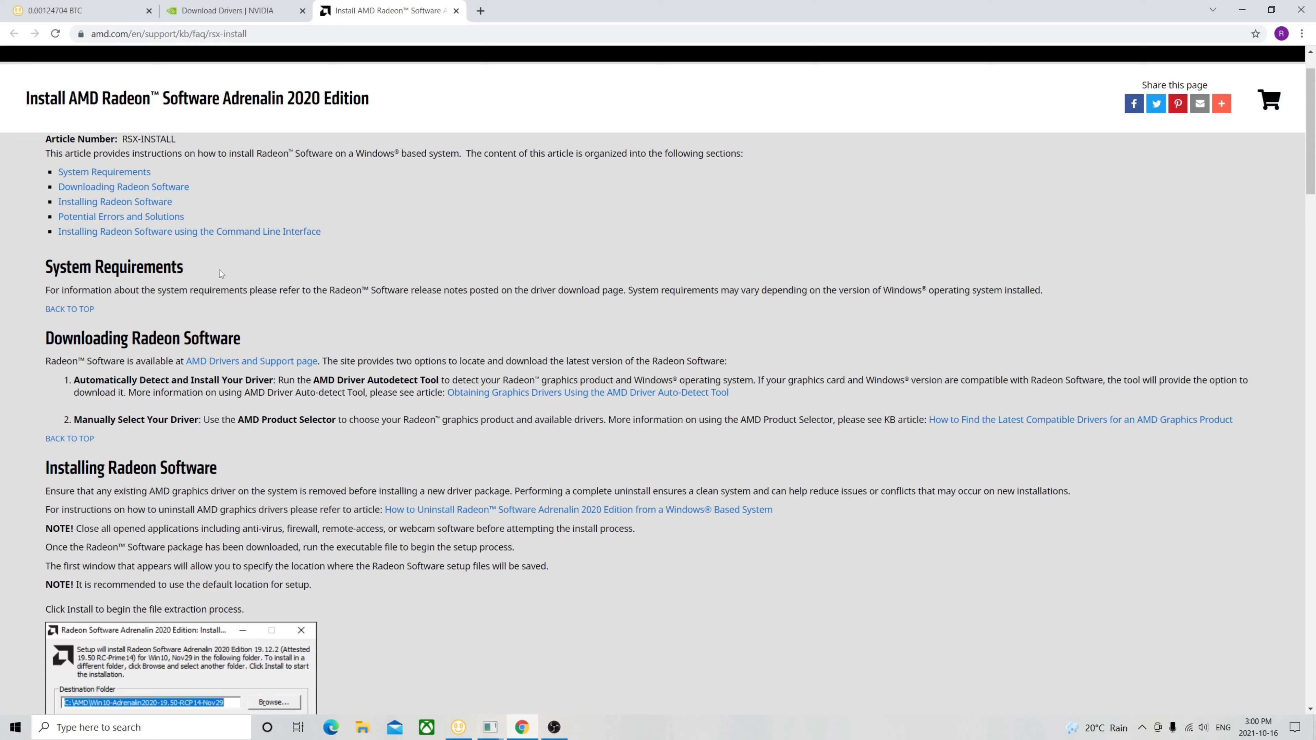
# - Read the Adrenalin 2020 guide through System Requirements, Installing Radeon Software and the installer screens
pyautogui.scroll(-3)
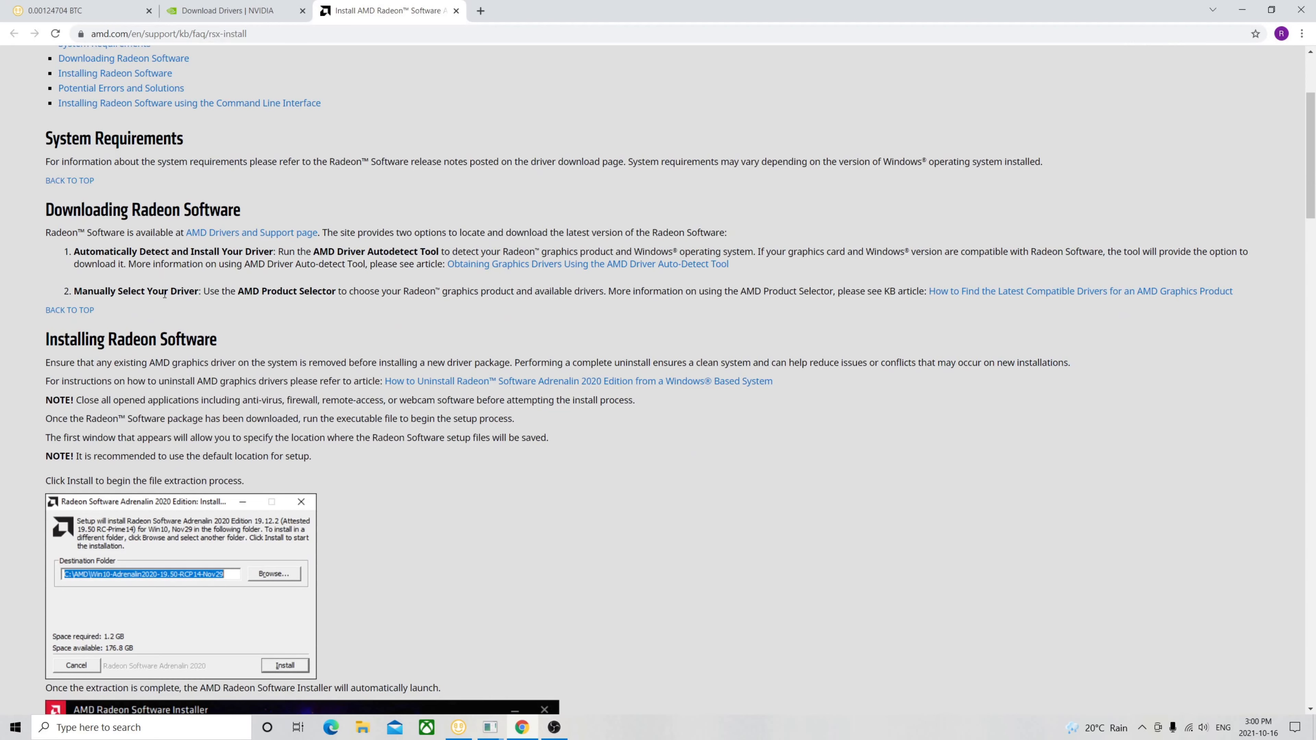
pyautogui.moveTo(414, 341)
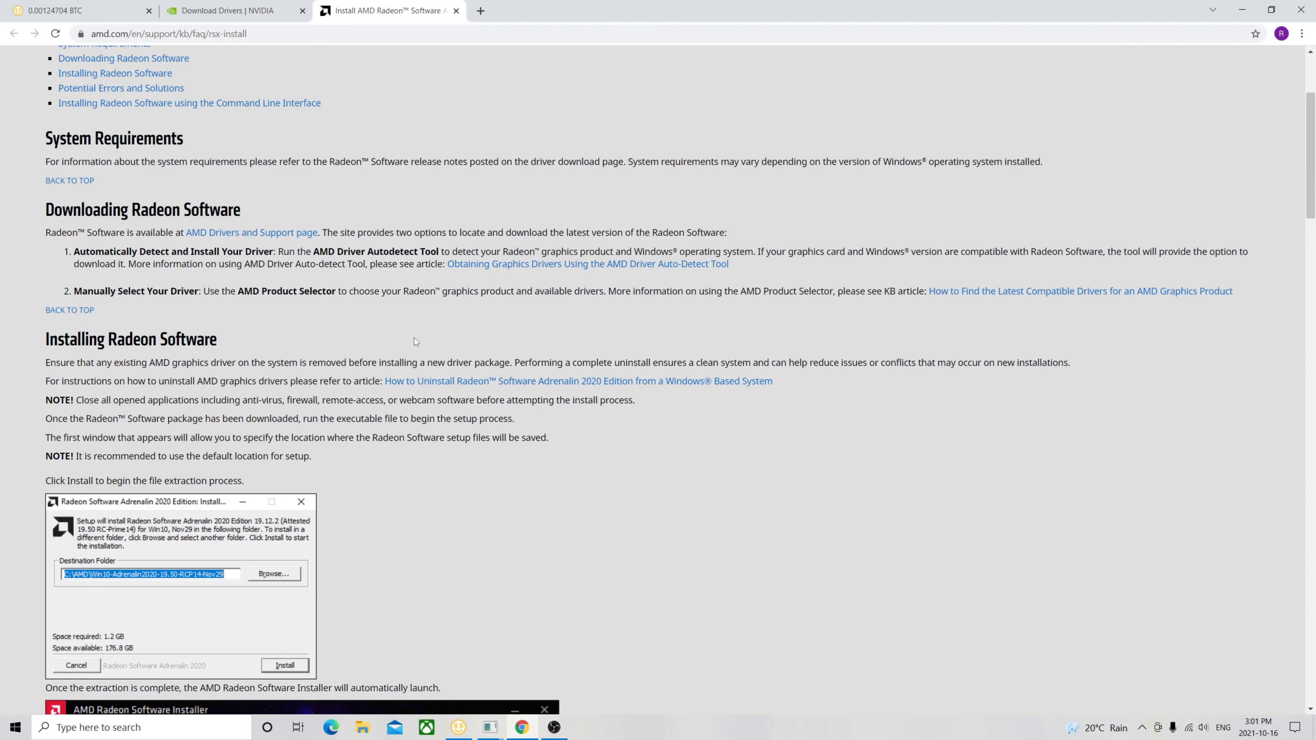
pyautogui.scroll(-3)
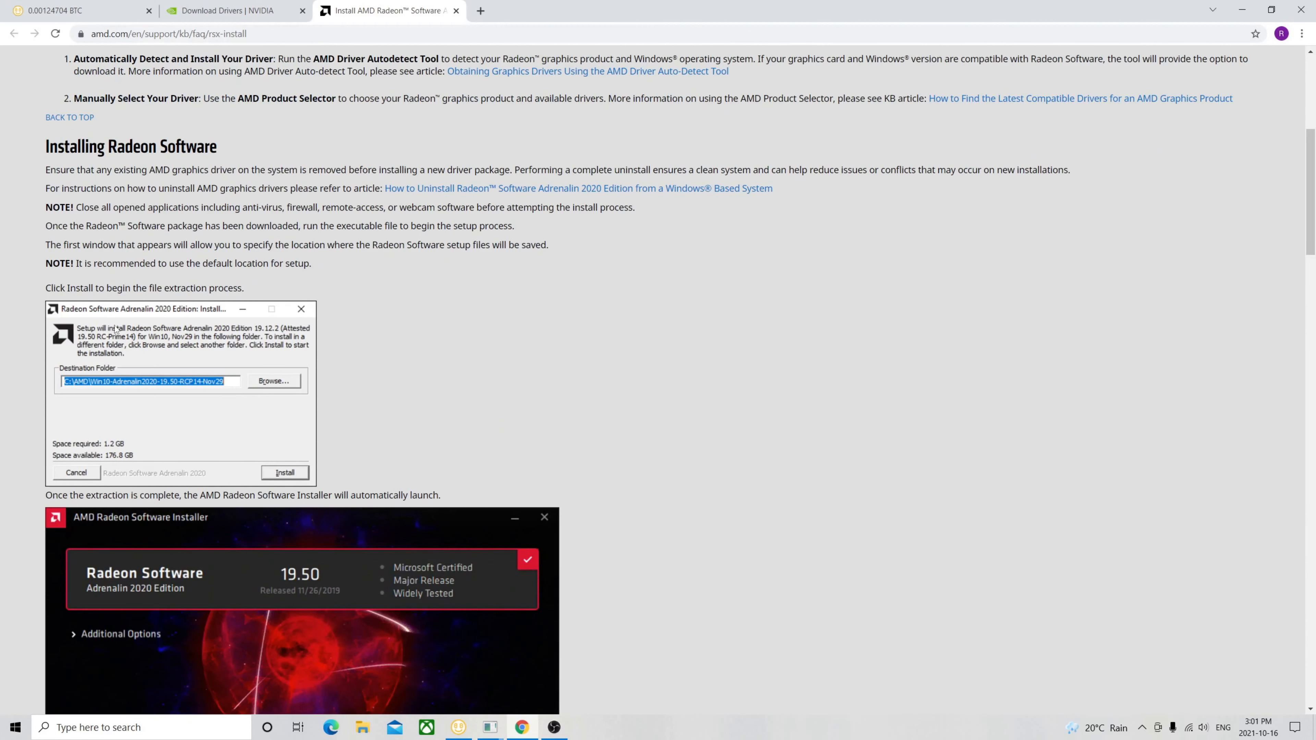
pyautogui.scroll(-3)
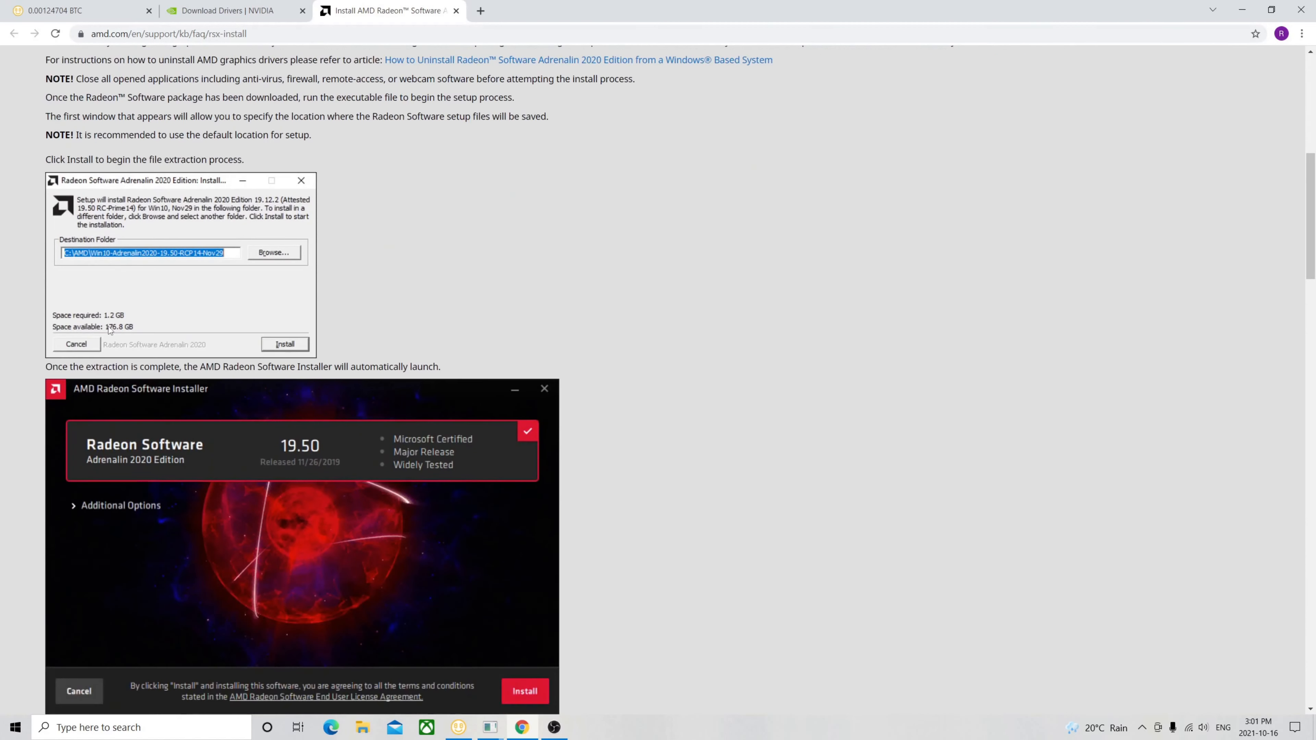
pyautogui.scroll(-3)
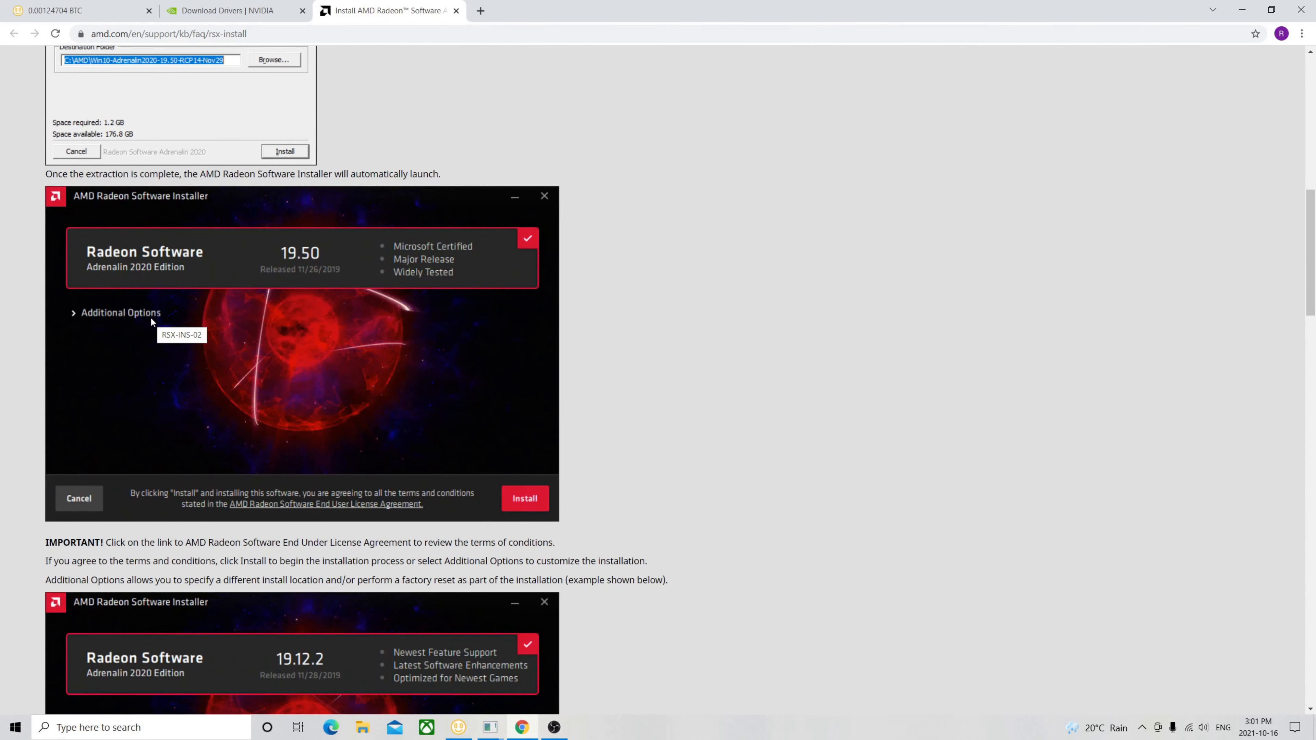
pyautogui.scroll(-3)
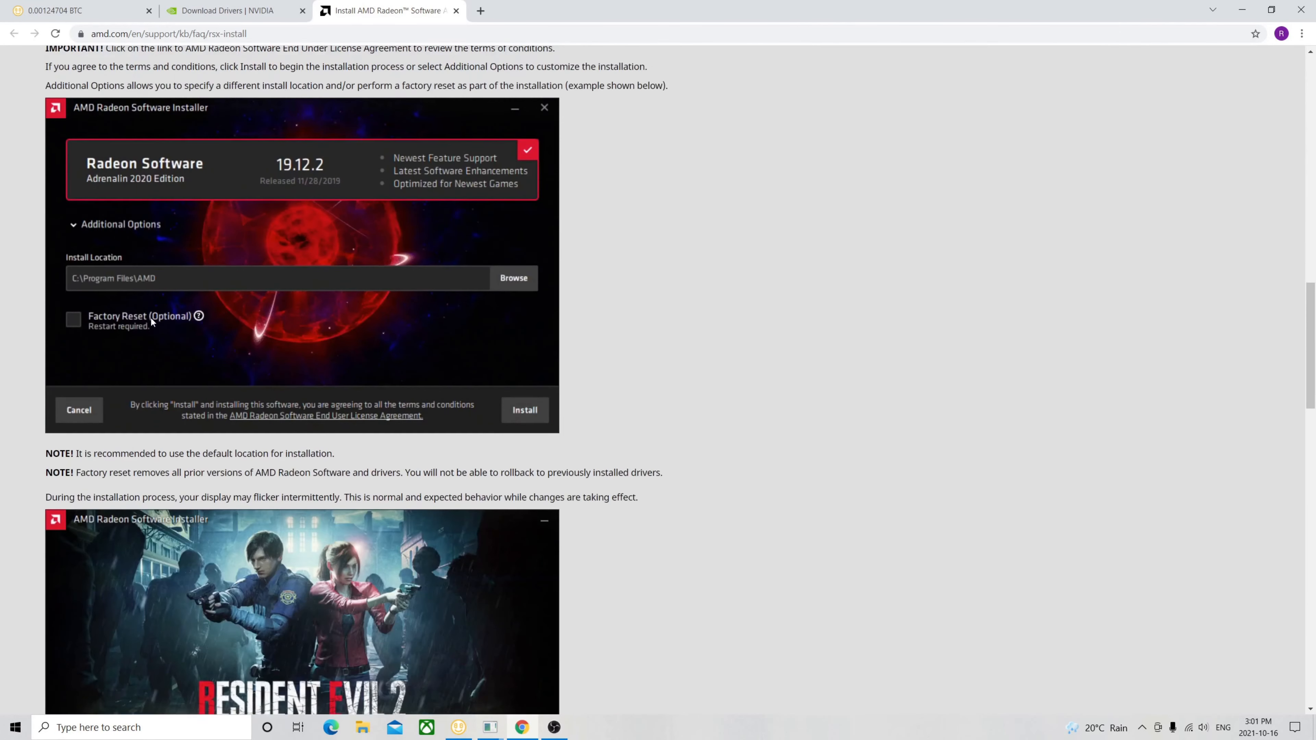
pyautogui.scroll(-3)
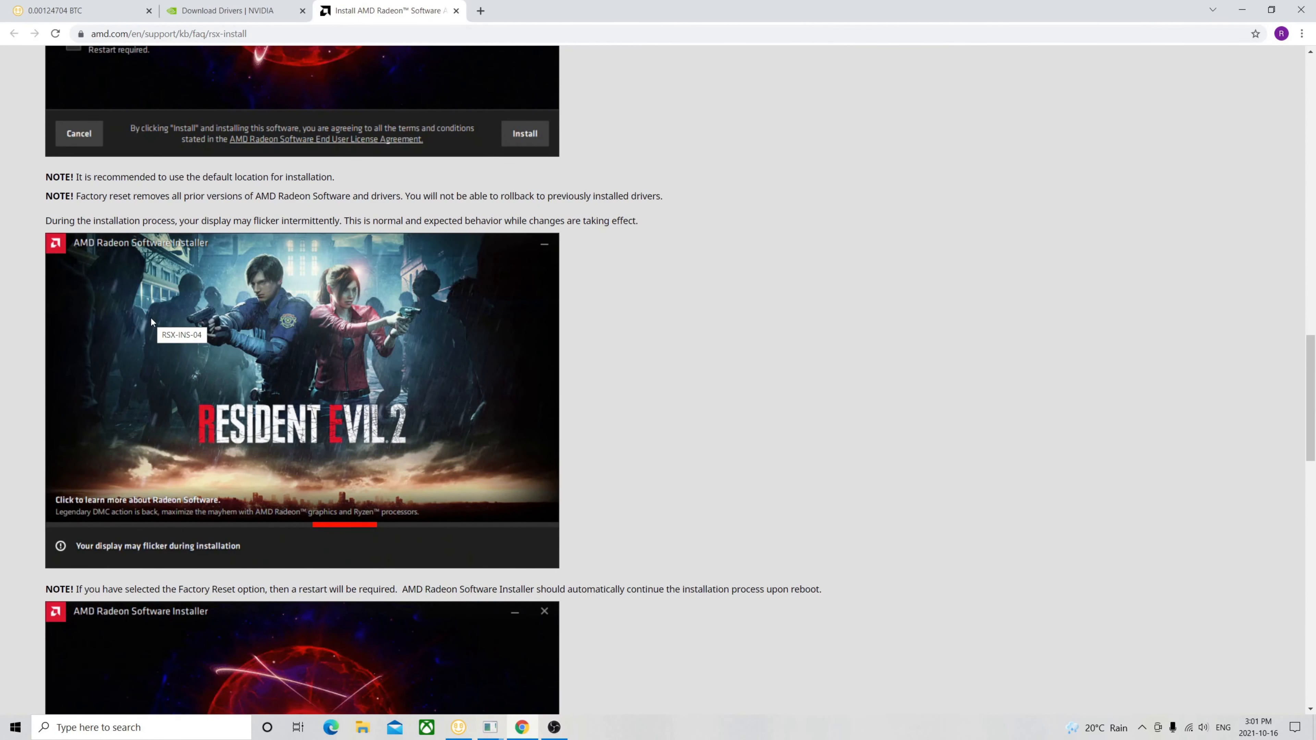
pyautogui.scroll(3)
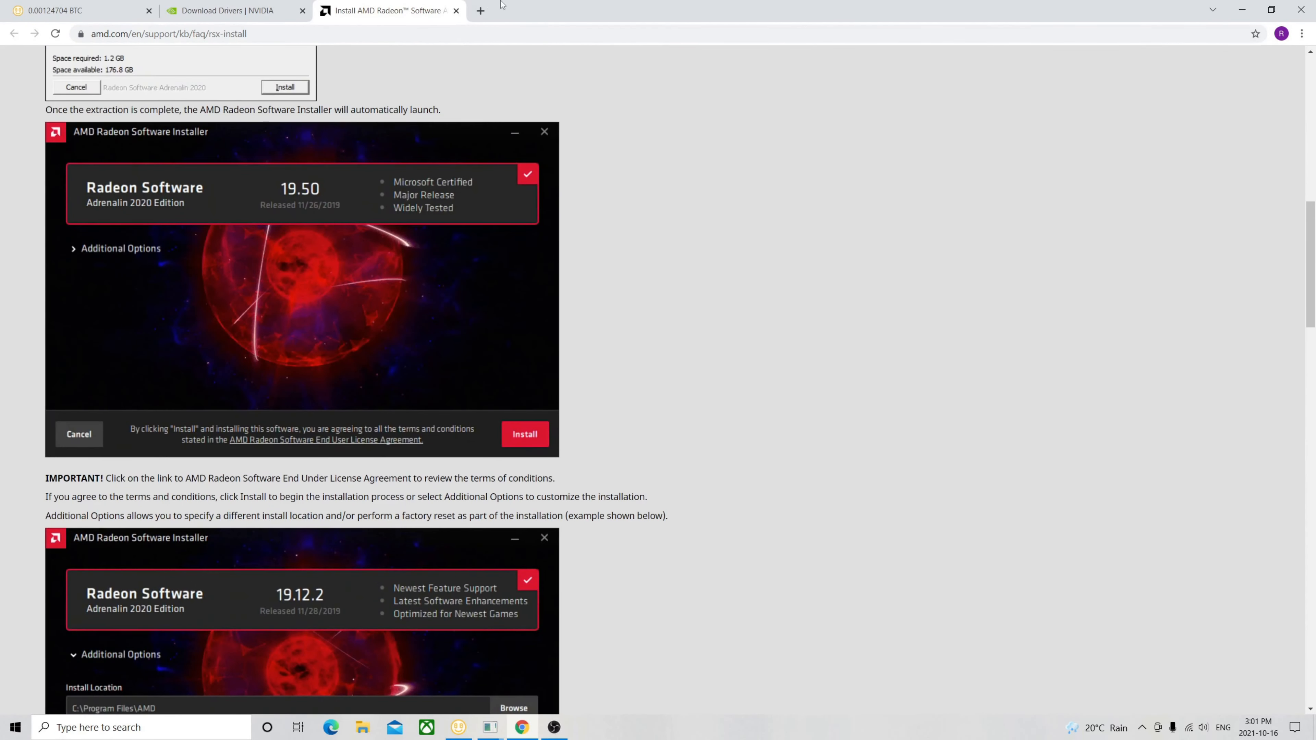
pyautogui.moveTo(75, 10)
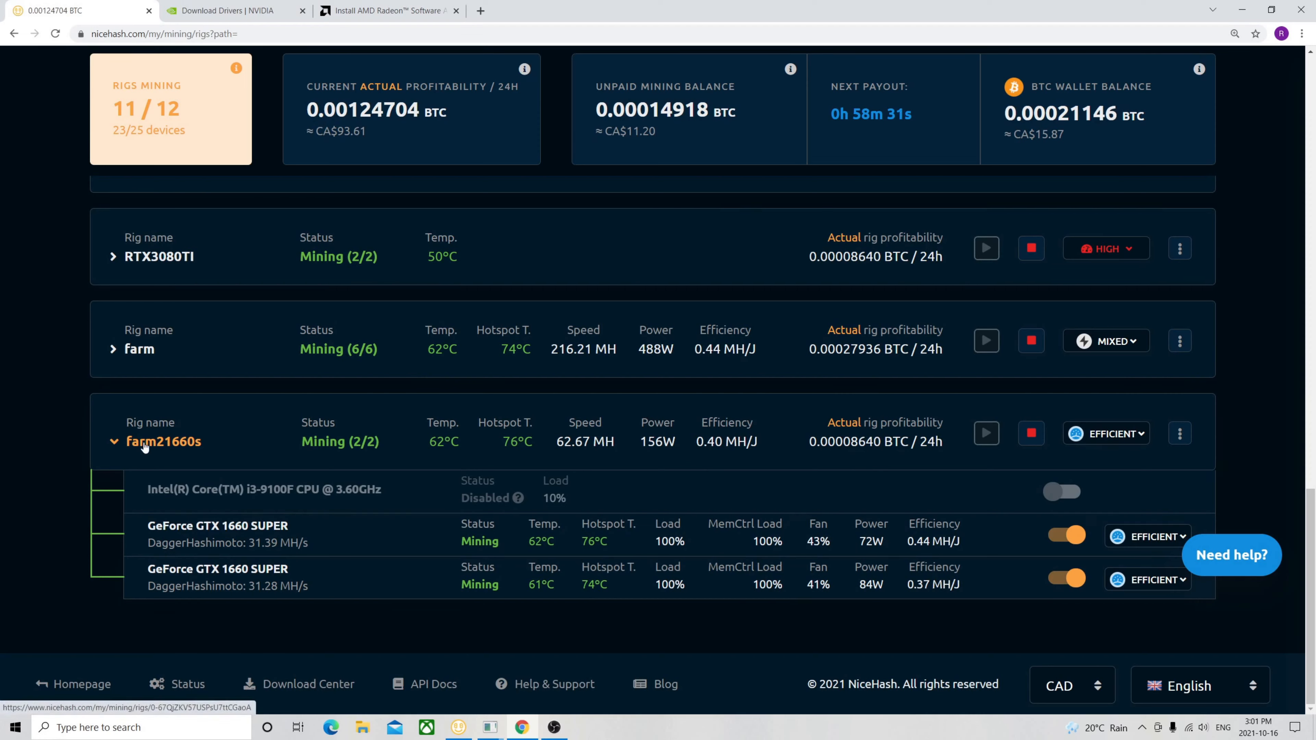
pyautogui.moveTo(289, 562)
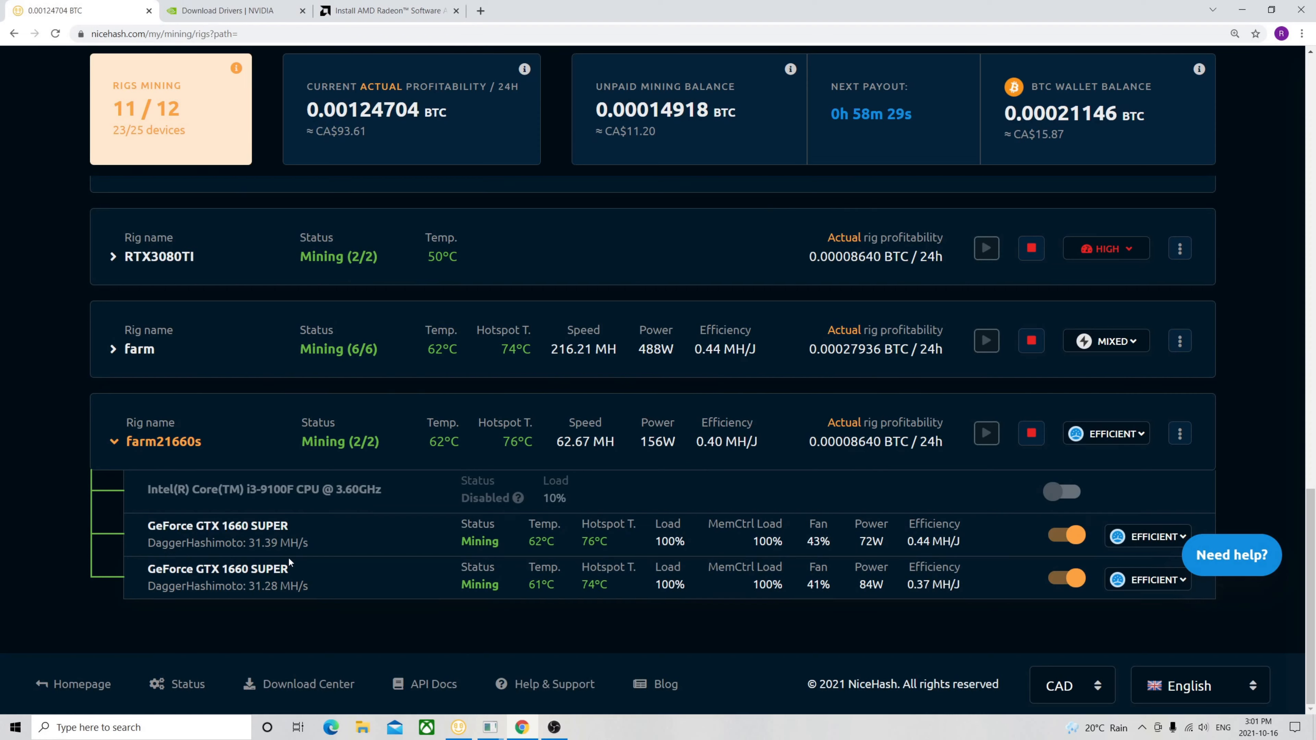
pyautogui.moveTo(1148, 536)
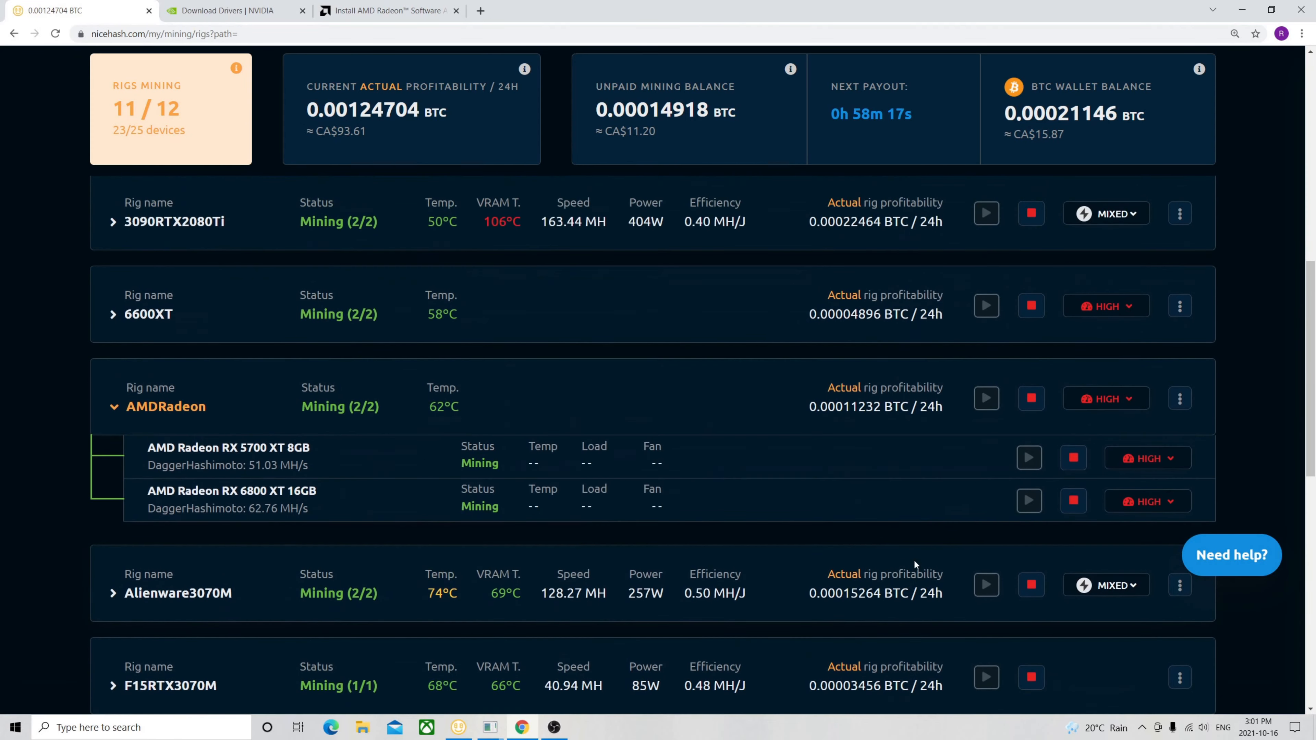
# - Review the farm21660s and AMDRadeon rigs with their GTX 1660 SUPER, RX 5700 XT and RX 6800 XT cards mining
pyautogui.scroll(3)
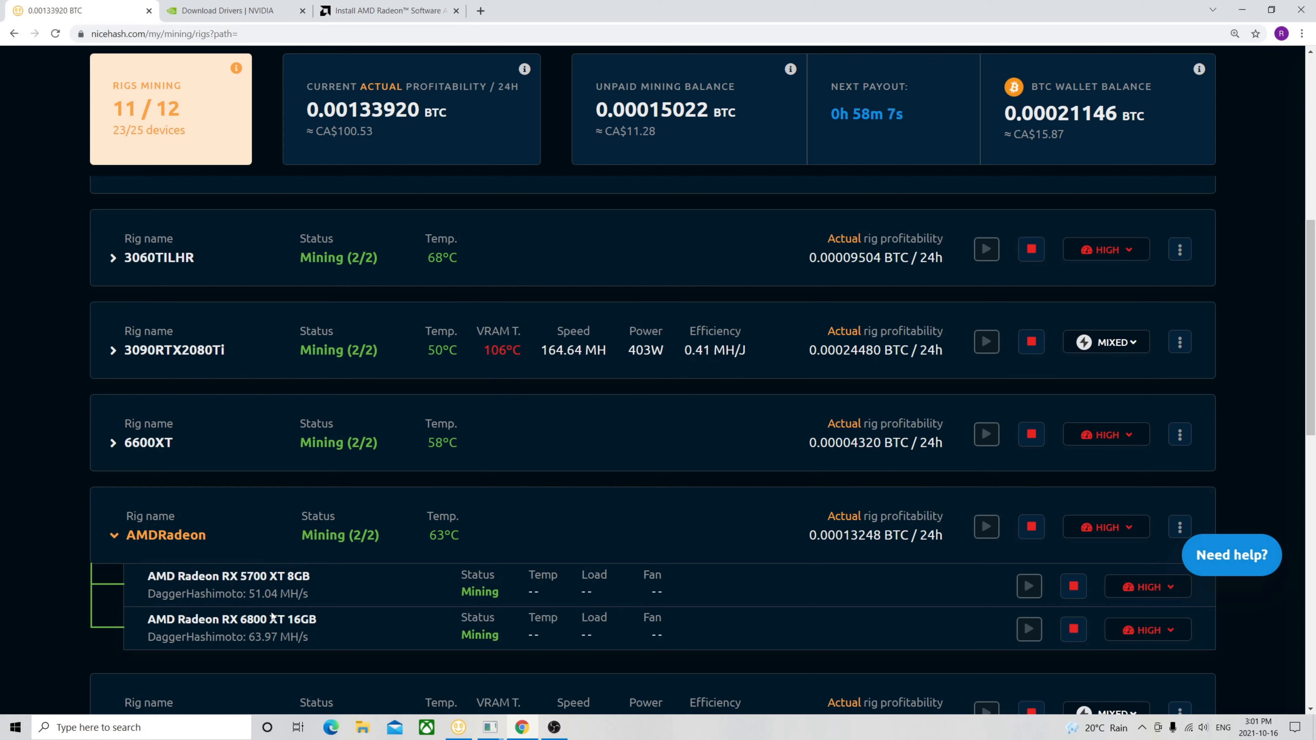
pyautogui.moveTo(502, 621)
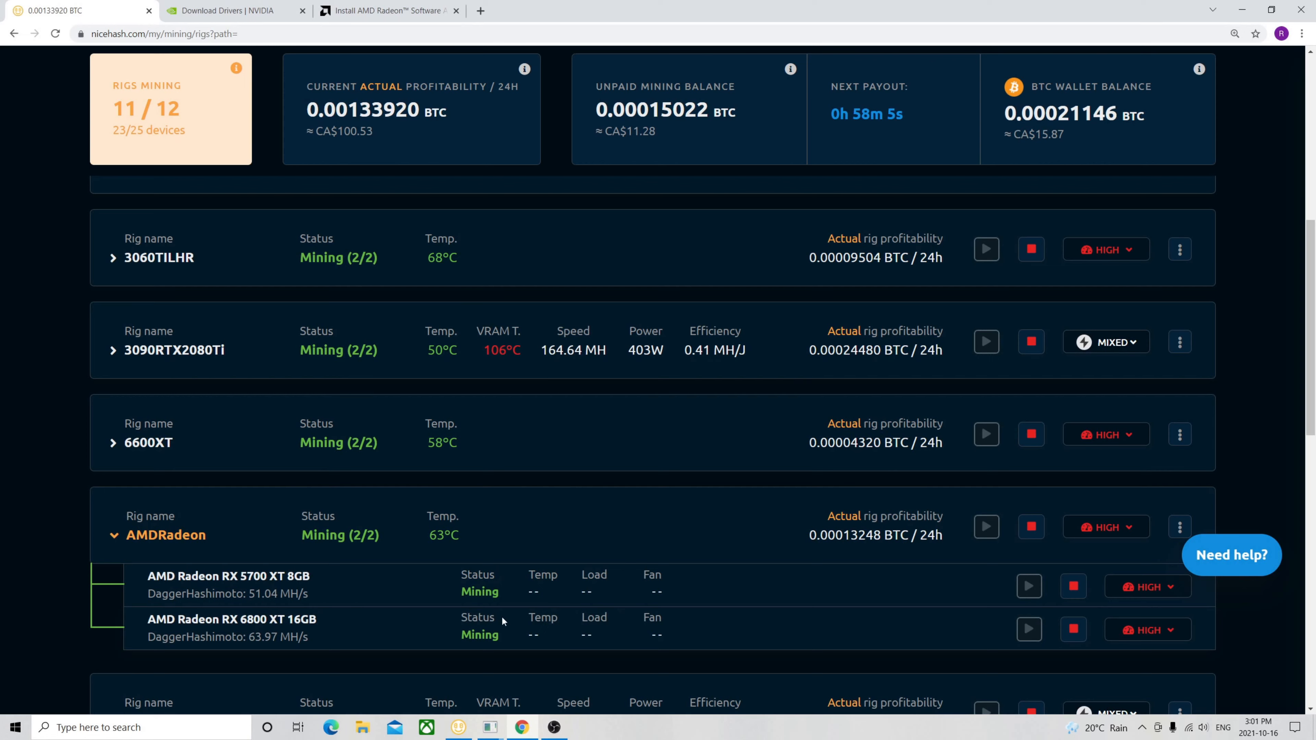
pyautogui.moveTo(633, 620)
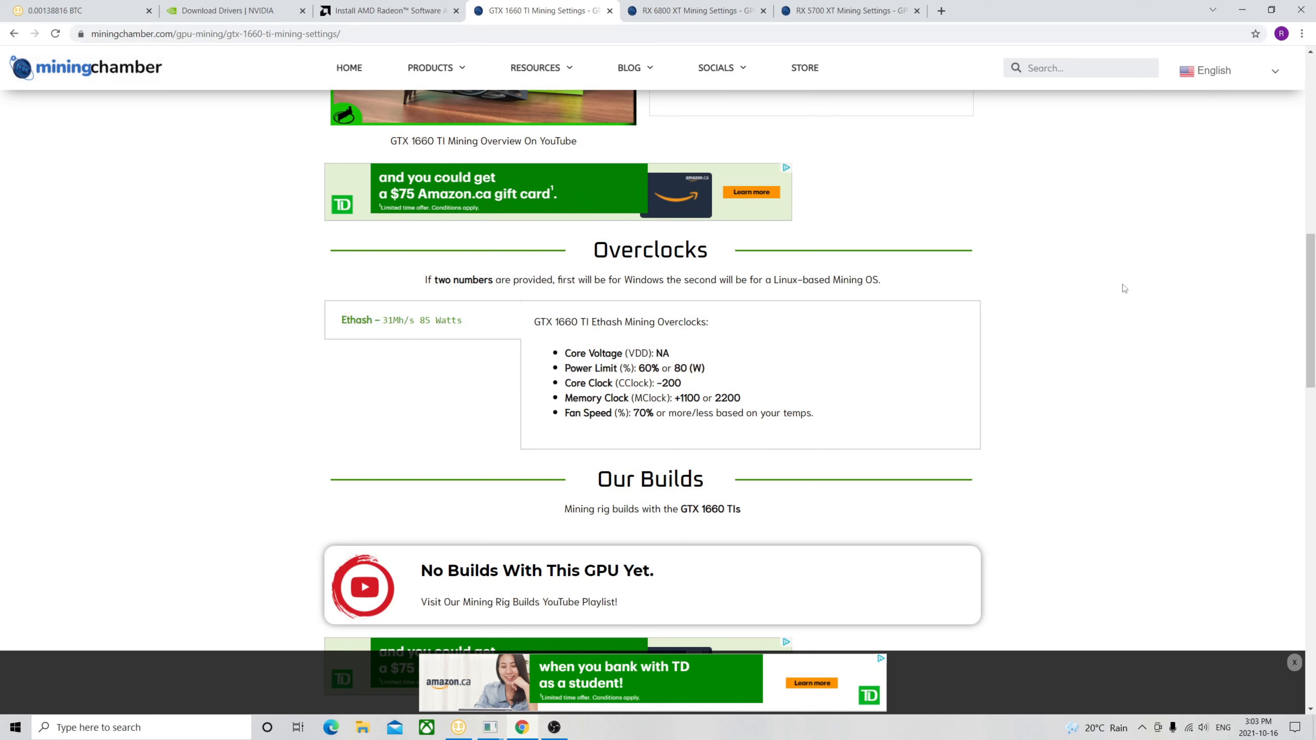
pyautogui.moveTo(389, 328)
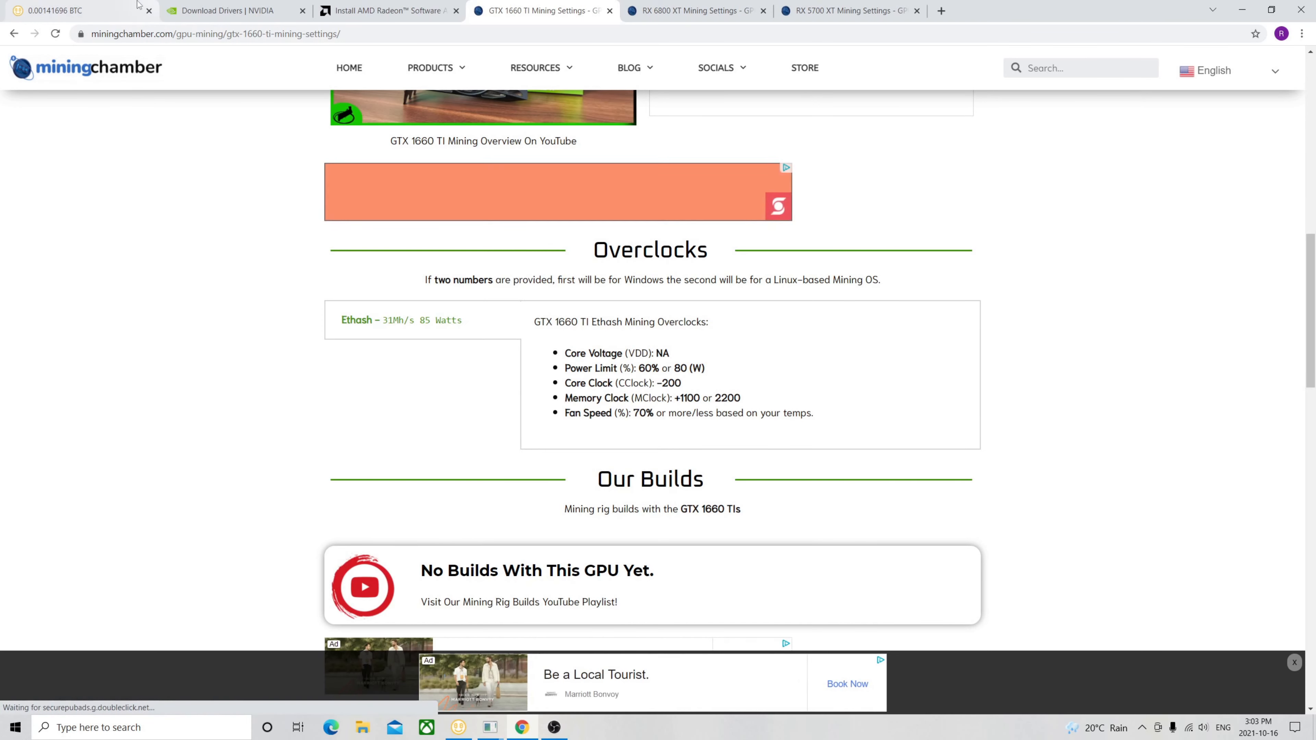
pyautogui.moveTo(50, 10)
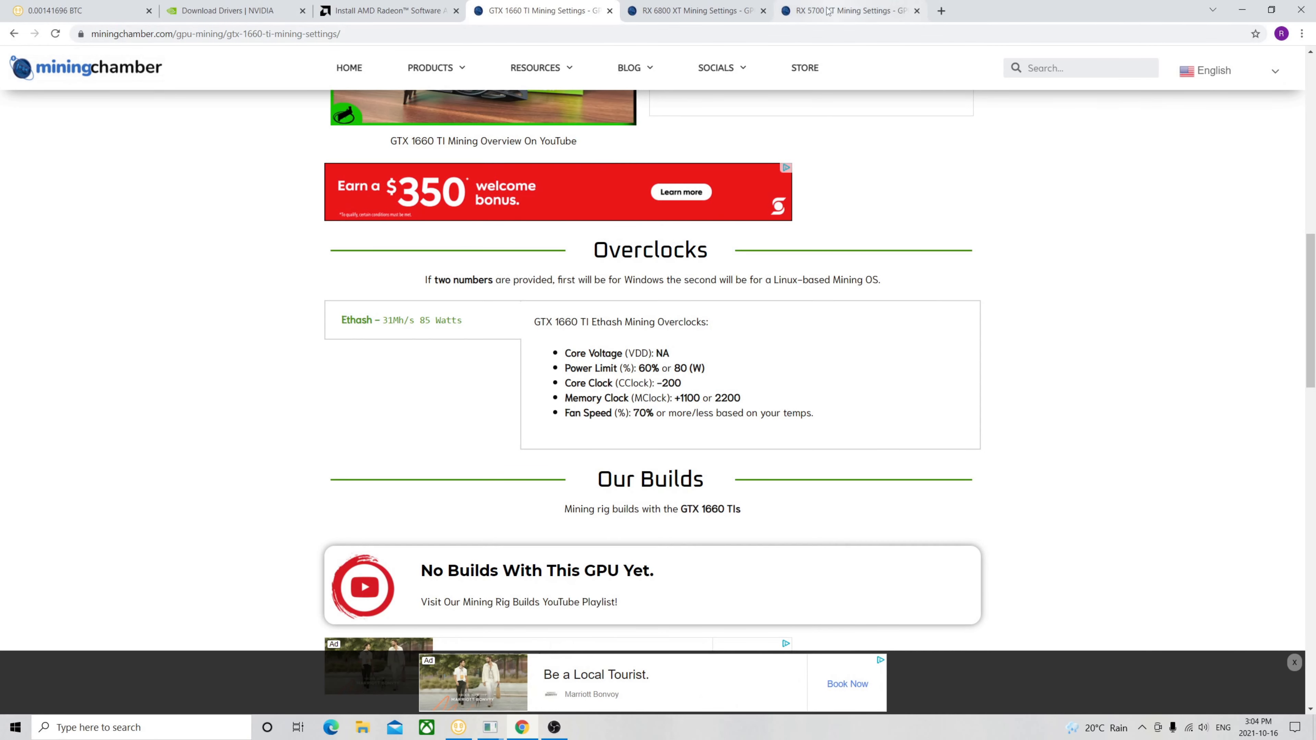
# - View the RX 6800 XT Ethash overclocks: core voltage 800, core clock 1200, memory 2150 or 1125
pyautogui.click(693, 10)
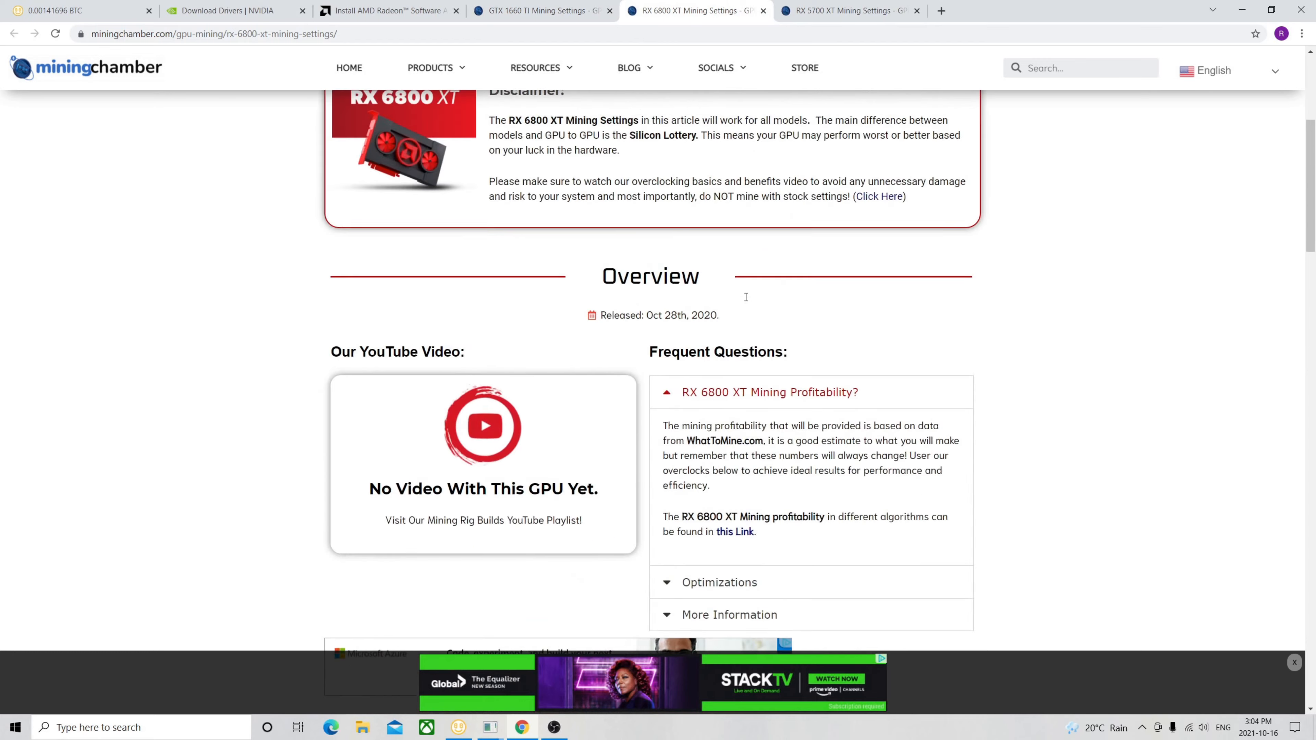
pyautogui.scroll(-3)
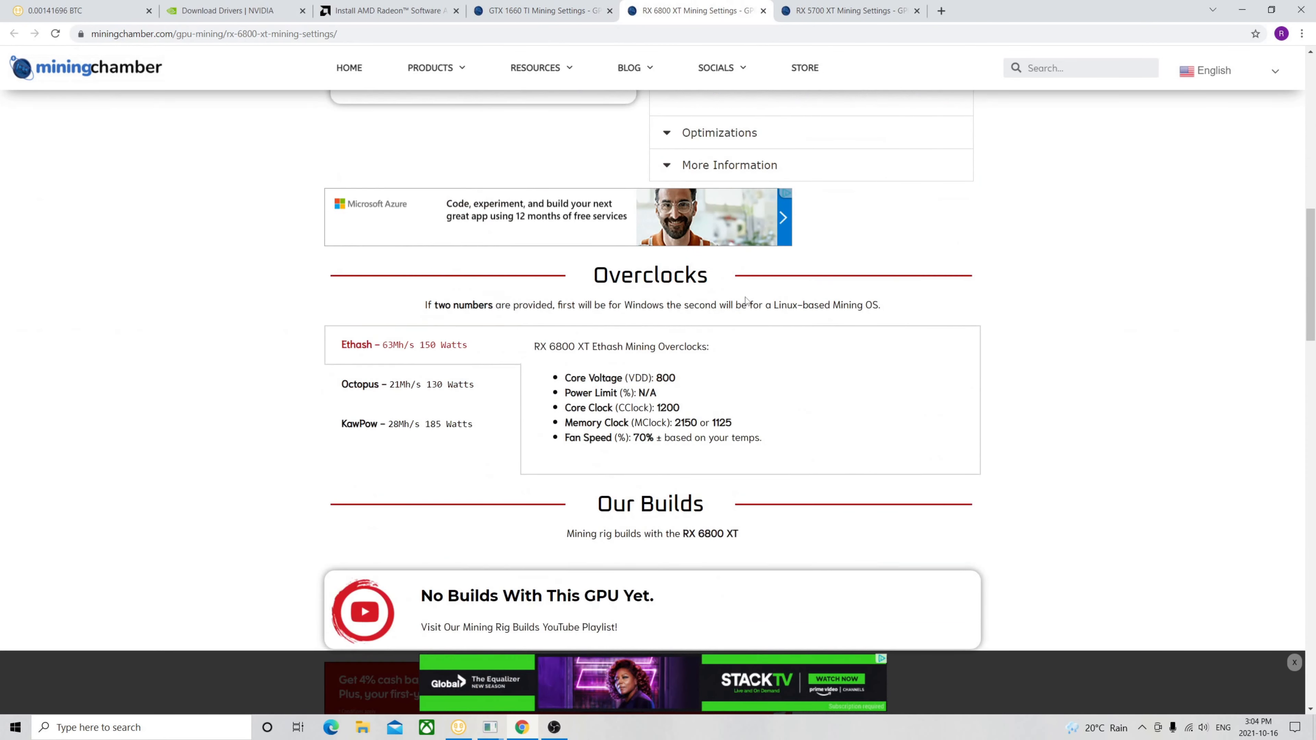
pyautogui.moveTo(671, 327)
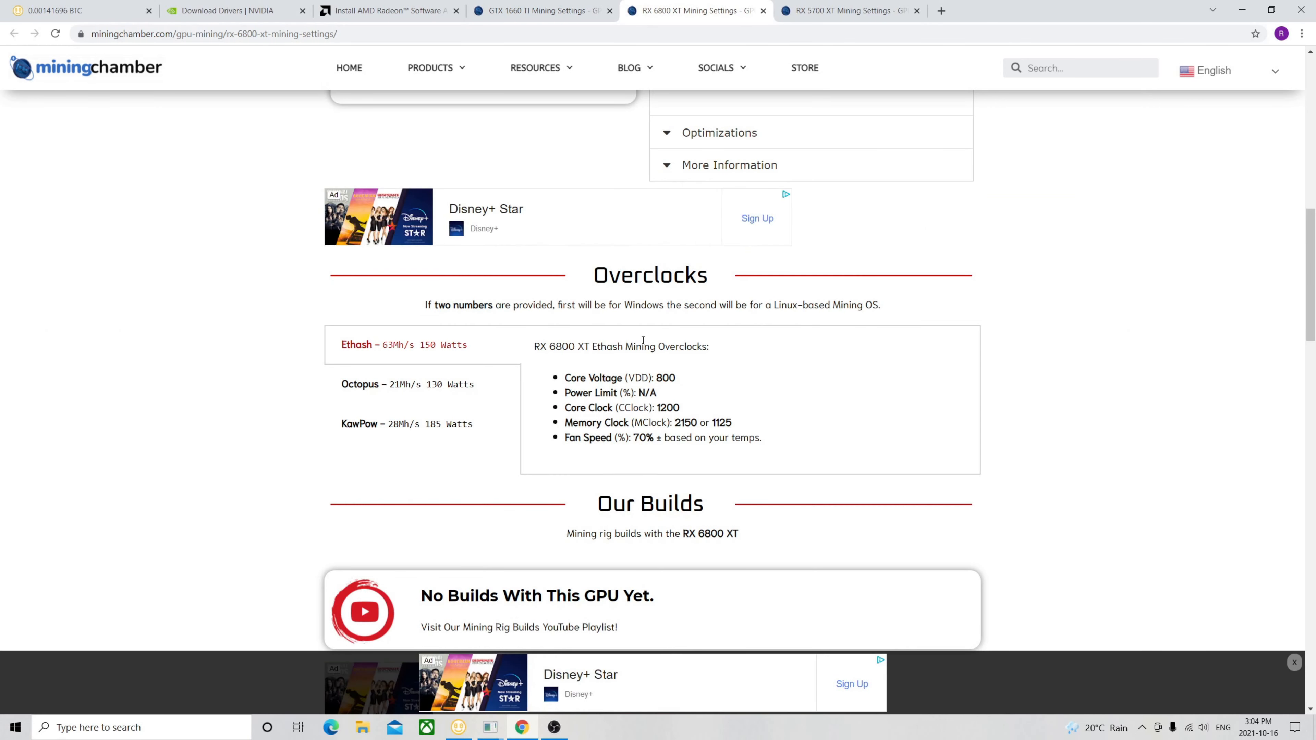
pyautogui.moveTo(897, 6)
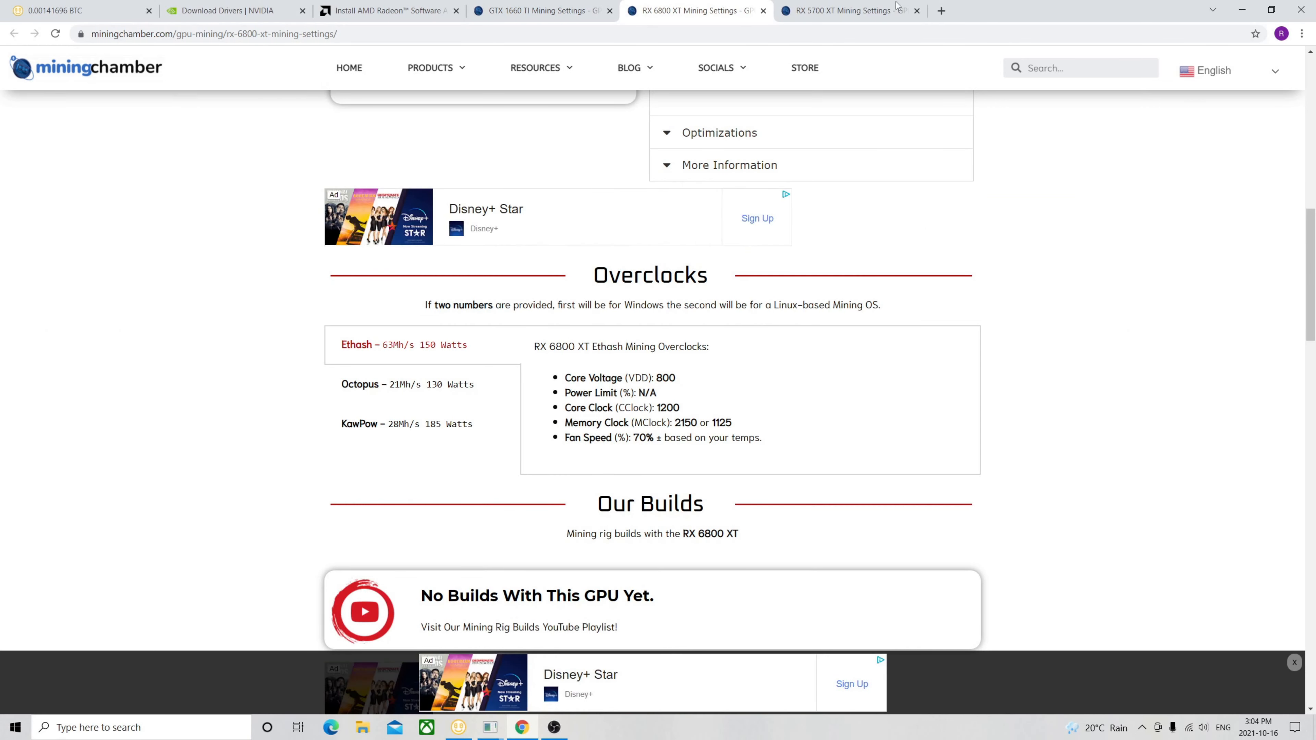
# - View the RX 5700 XT Ethash overclocks: core voltage 780, core clock 1400, memory 1800 or 900
pyautogui.click(848, 10)
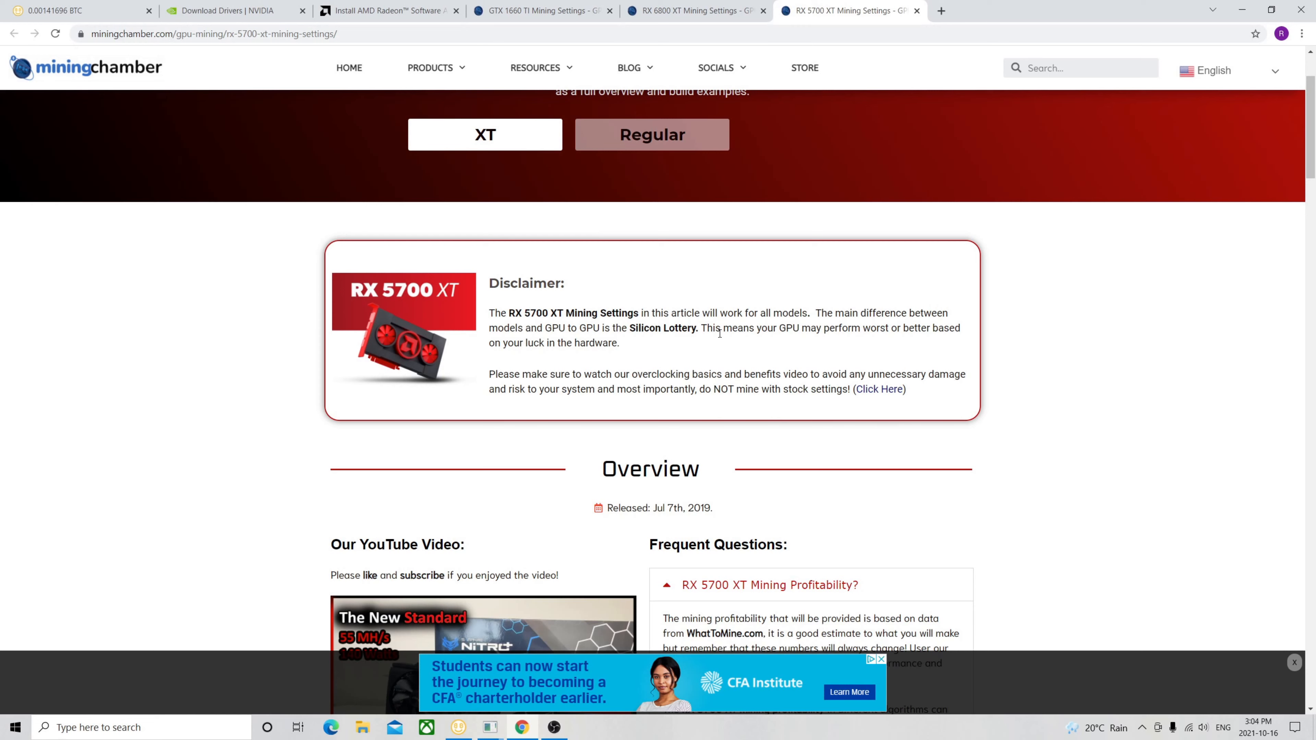
pyautogui.moveTo(730, 295)
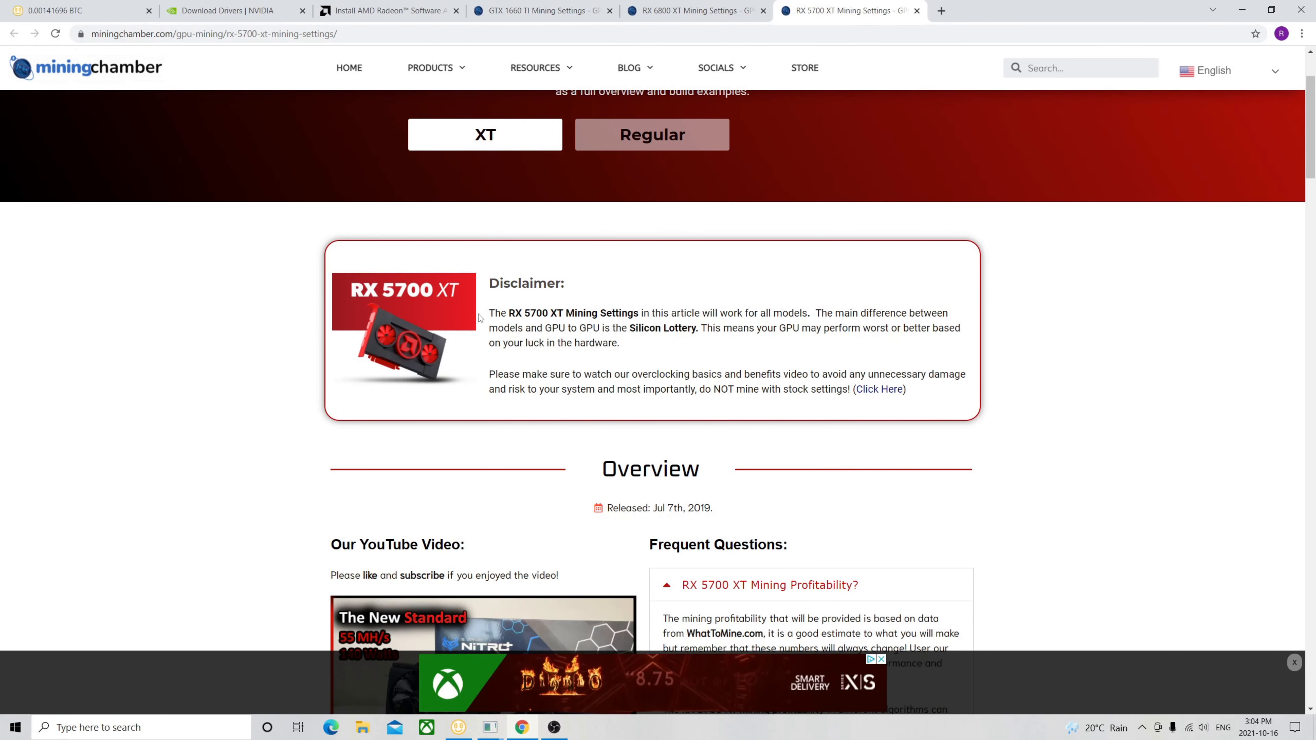
pyautogui.scroll(-3)
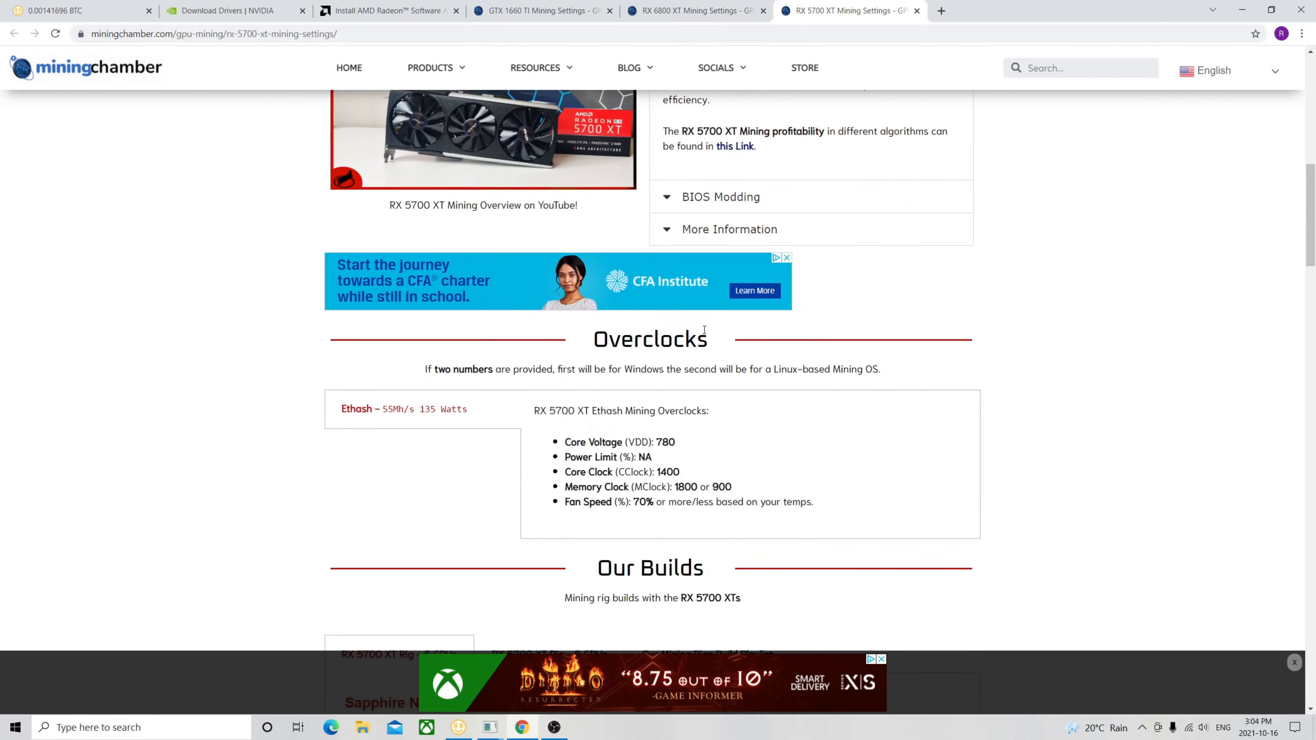
pyautogui.scroll(-3)
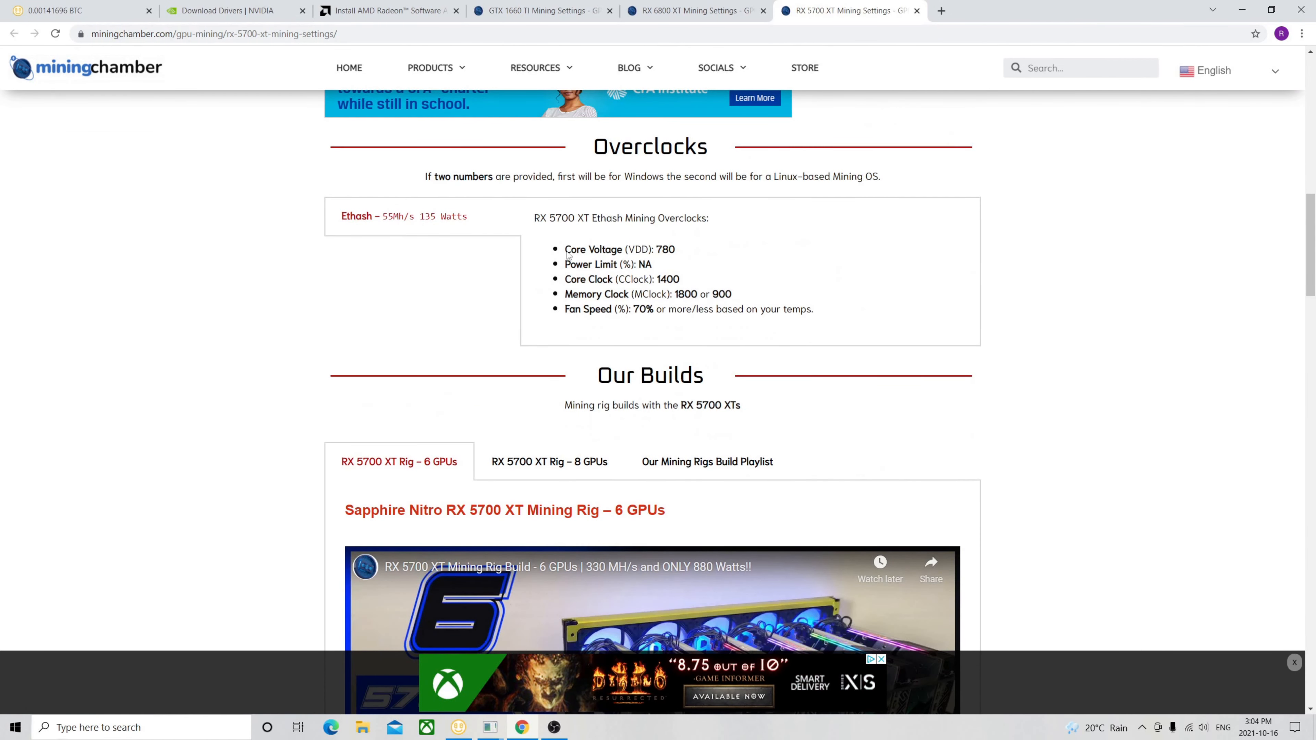
pyautogui.moveTo(416, 216)
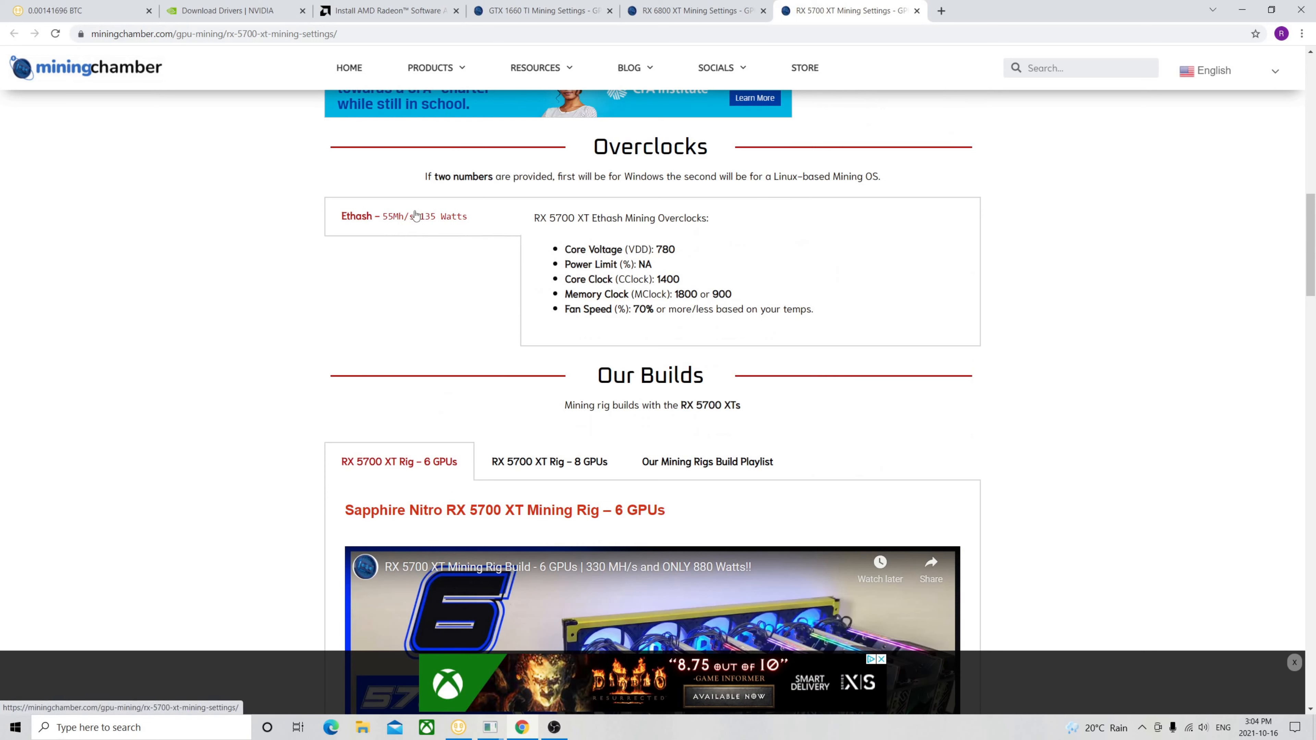
pyautogui.moveTo(575, 269)
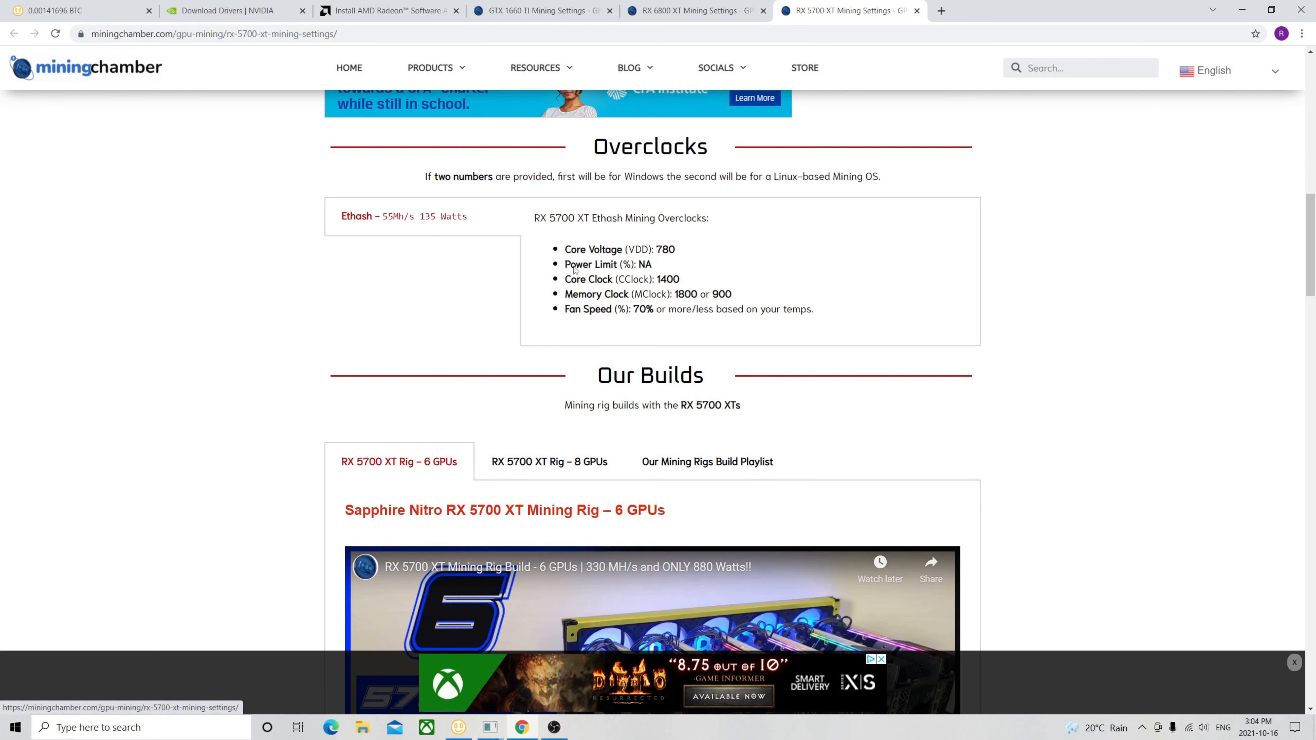
pyautogui.moveTo(688, 259)
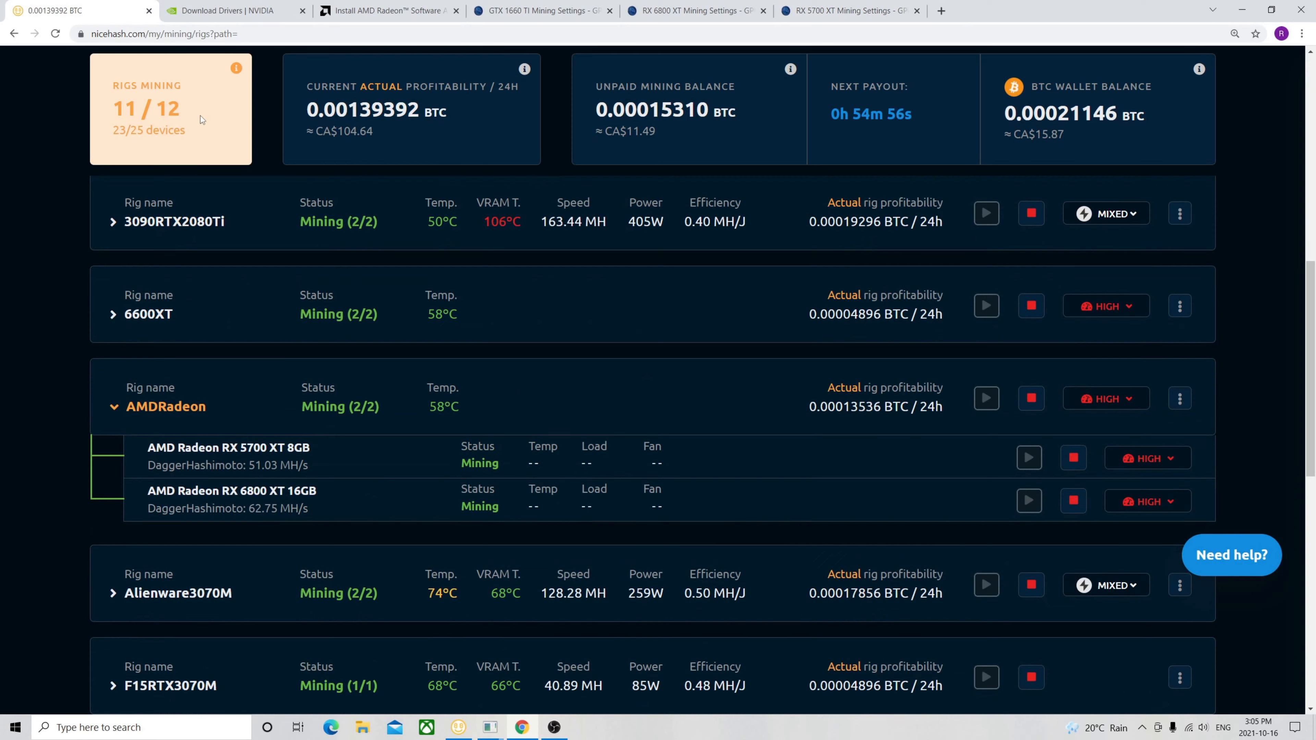
pyautogui.moveTo(285, 354)
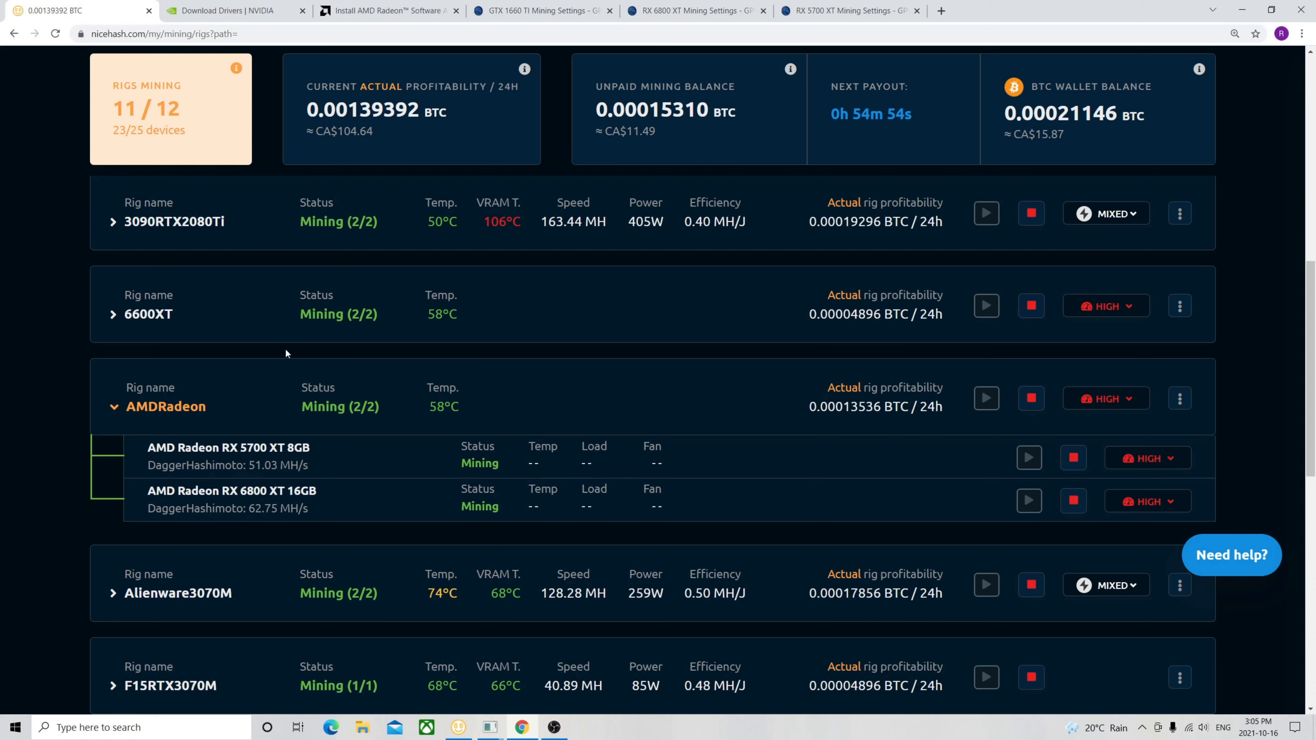
pyautogui.moveTo(369, 381)
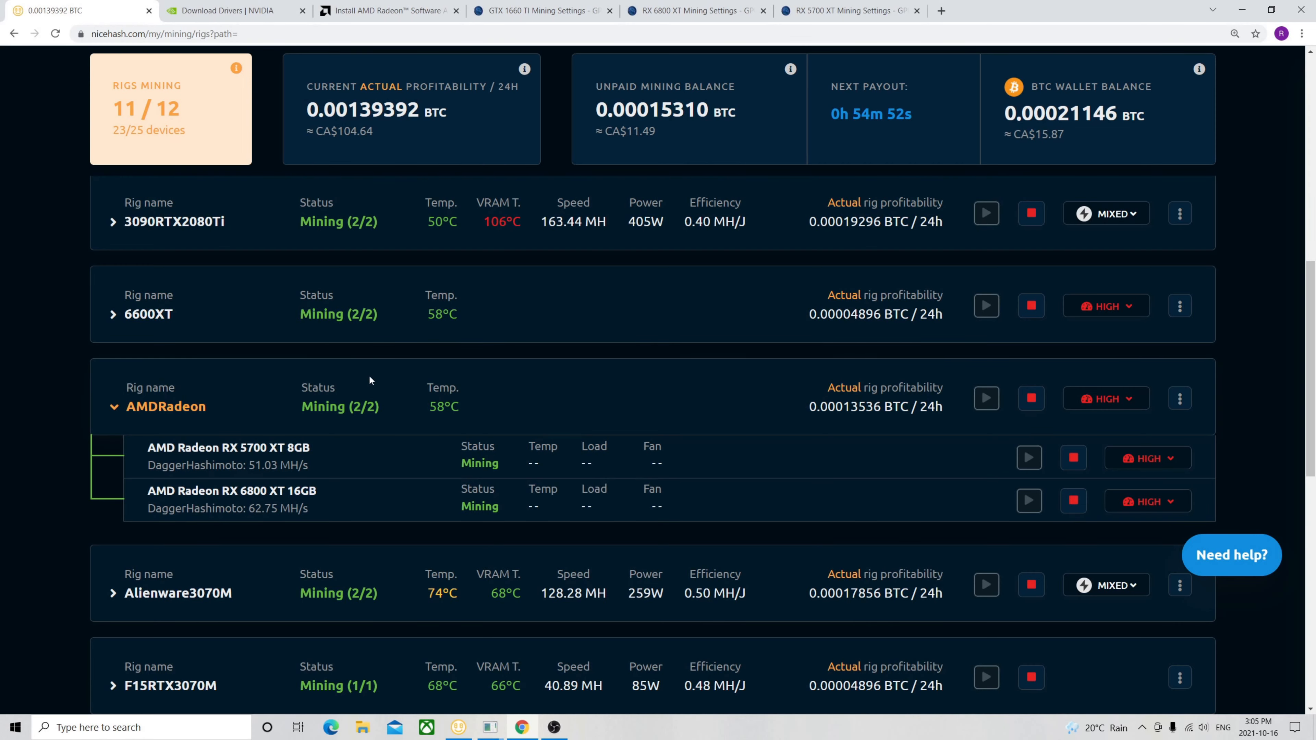
# - Scroll the NiceHash rig list to the expanded farm21660s rig with both GTX 1660 SUPER cards mining
pyautogui.scroll(-3)
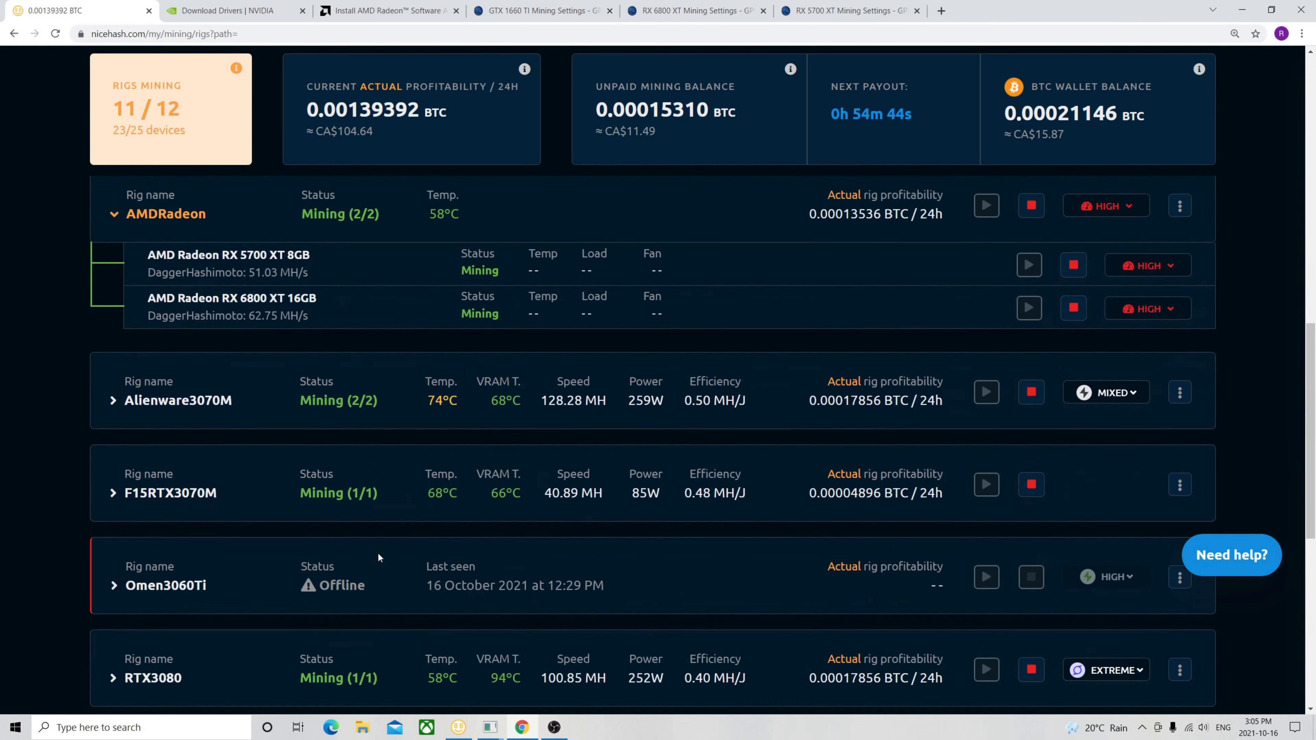
pyautogui.scroll(3)
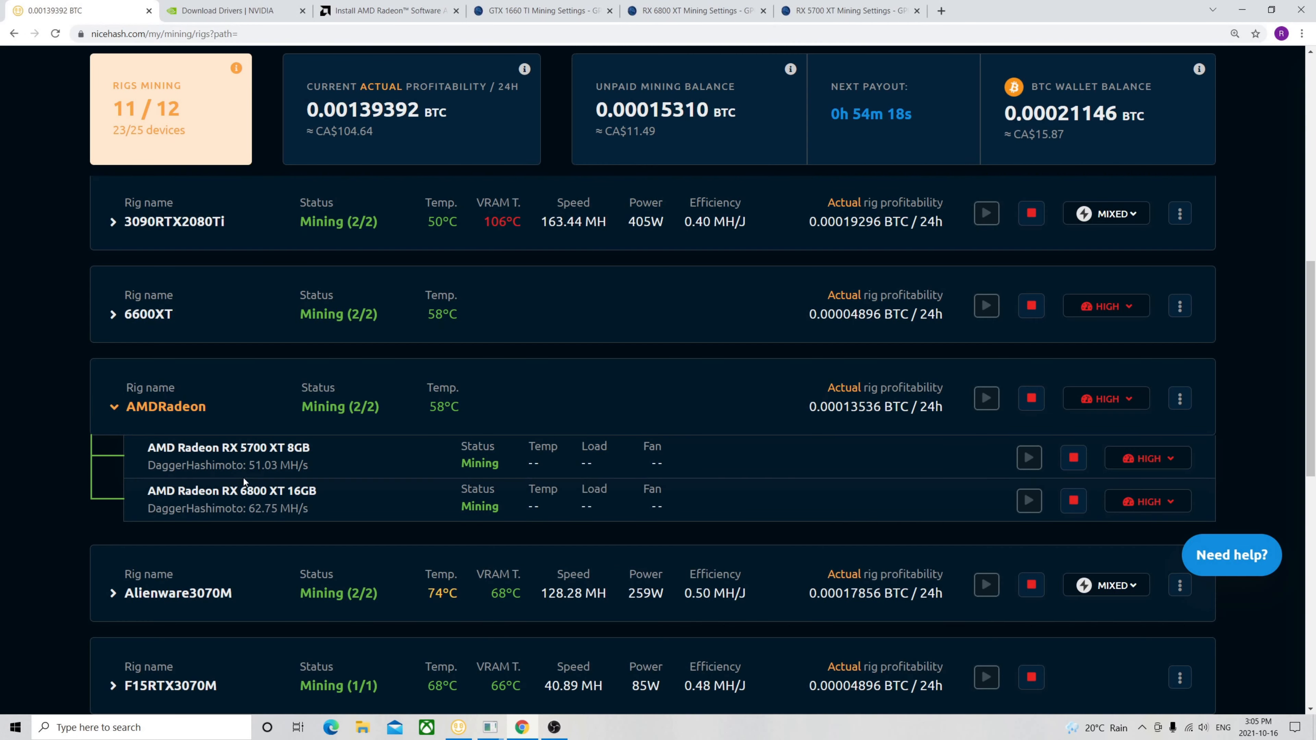
pyautogui.scroll(-3)
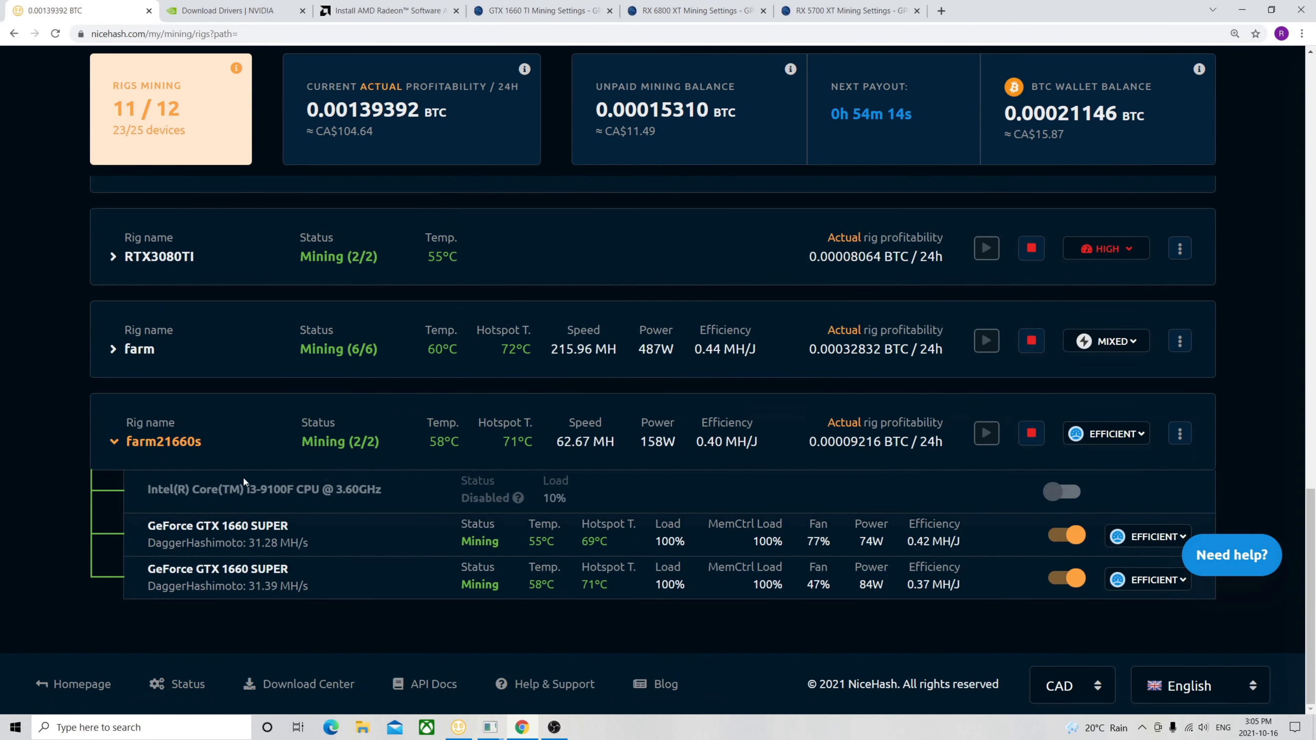
pyautogui.moveTo(254, 466)
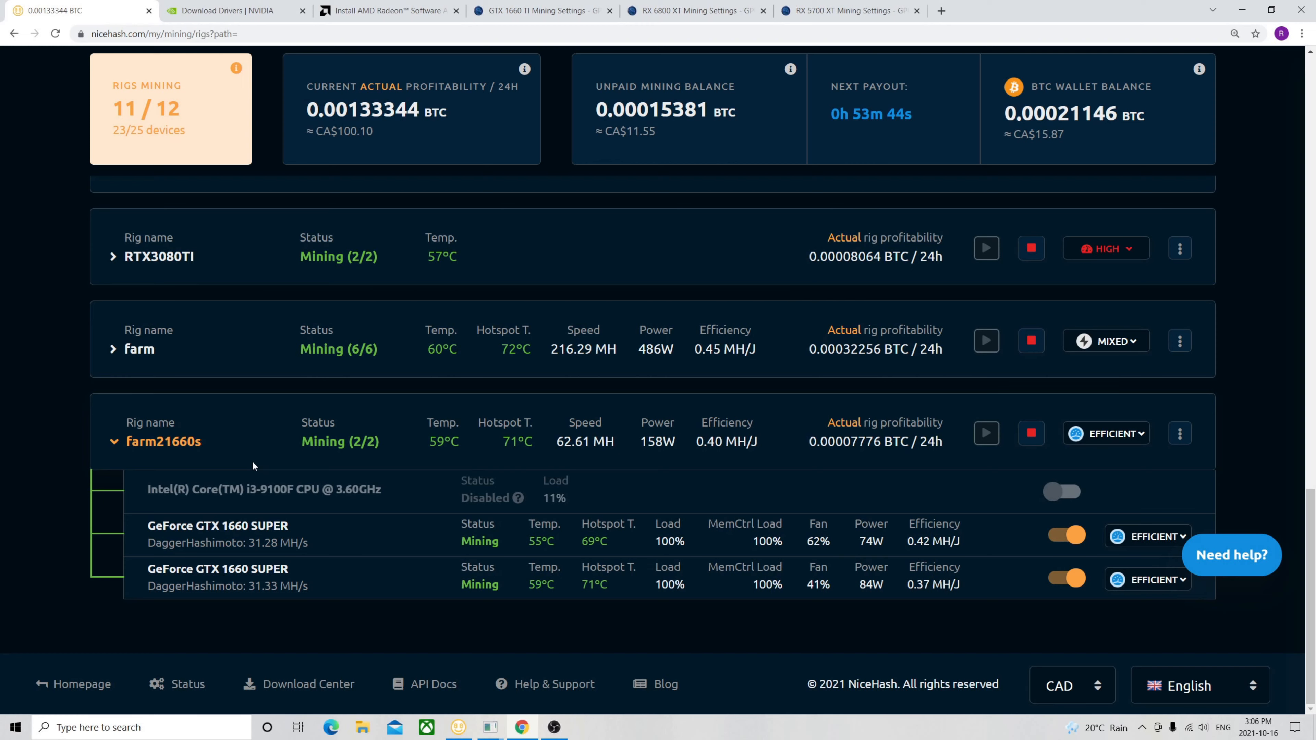
pyautogui.moveTo(292, 475)
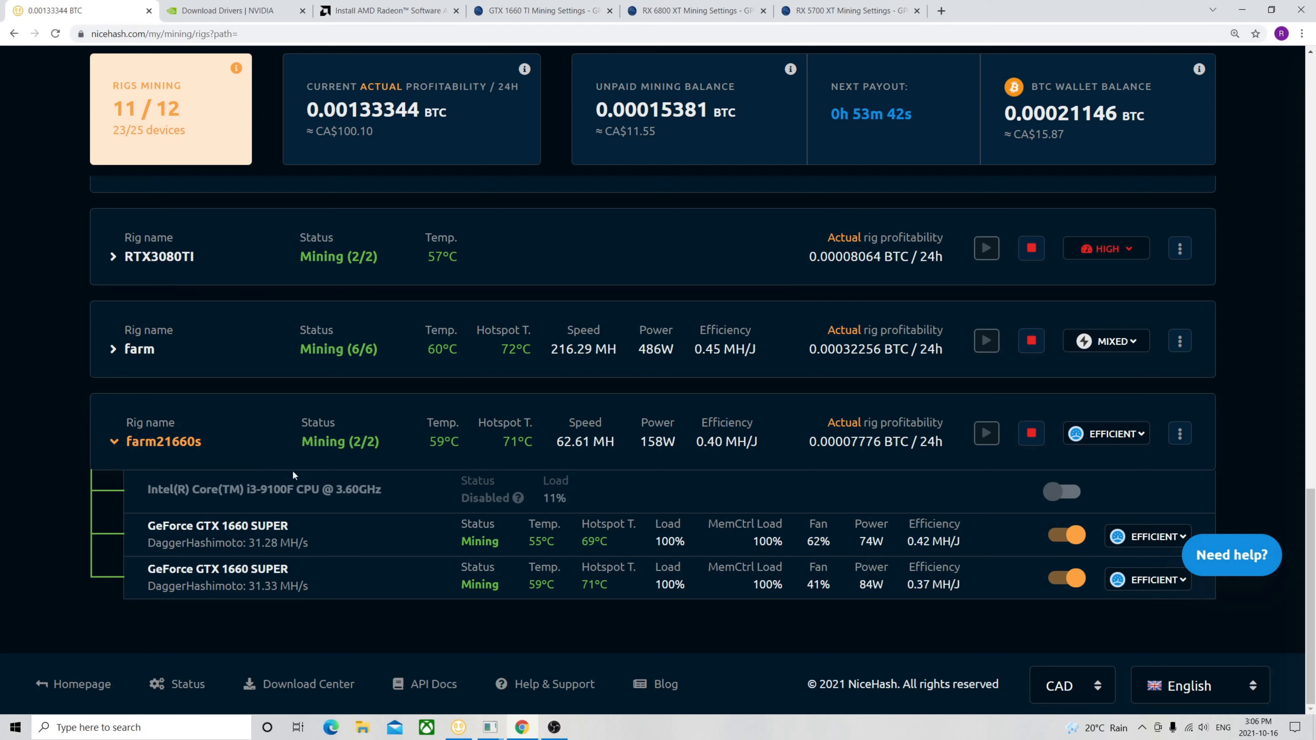